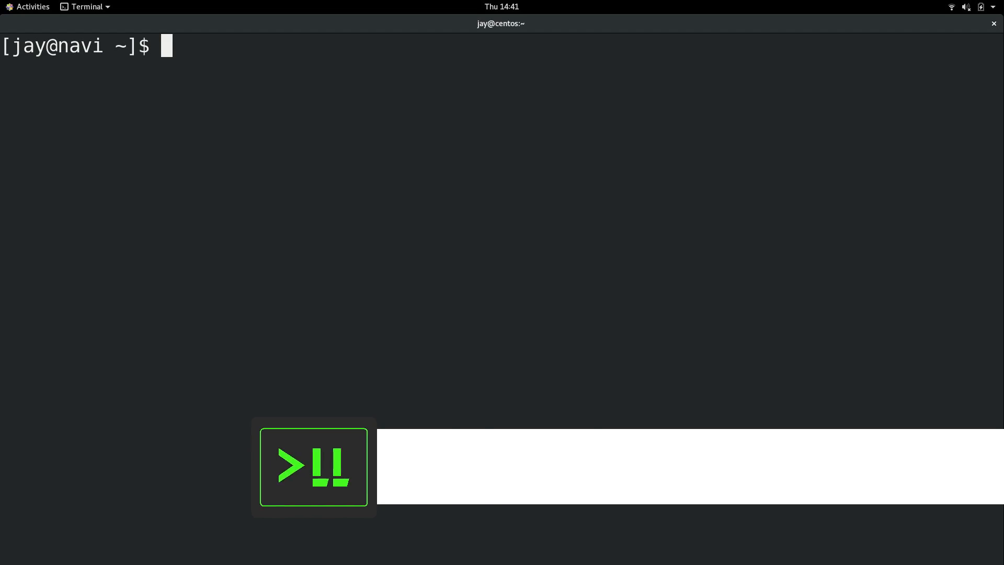
- List the account's groups and highlight wheel in the output
type("groups")
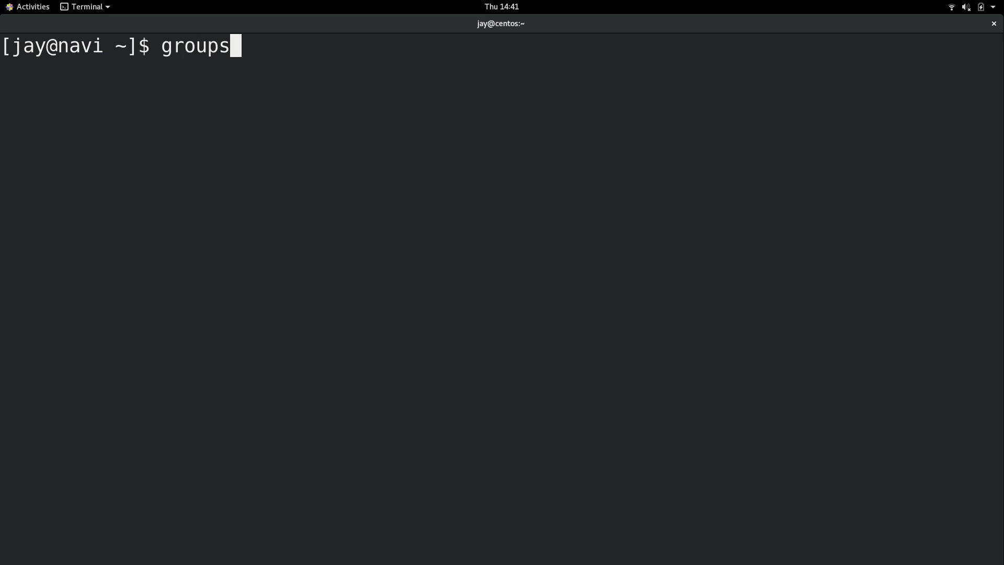
key("Return")
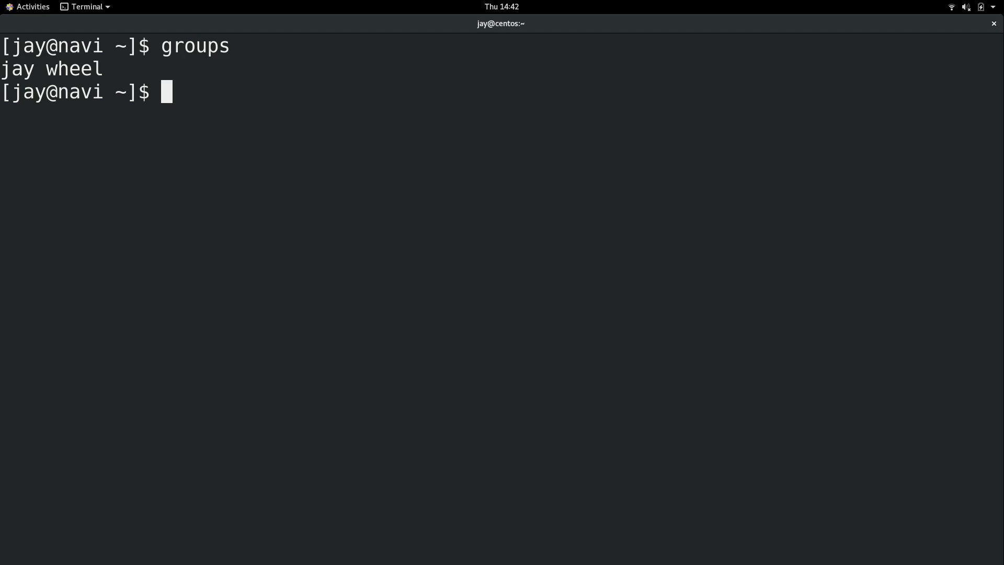
double_click(72, 69)
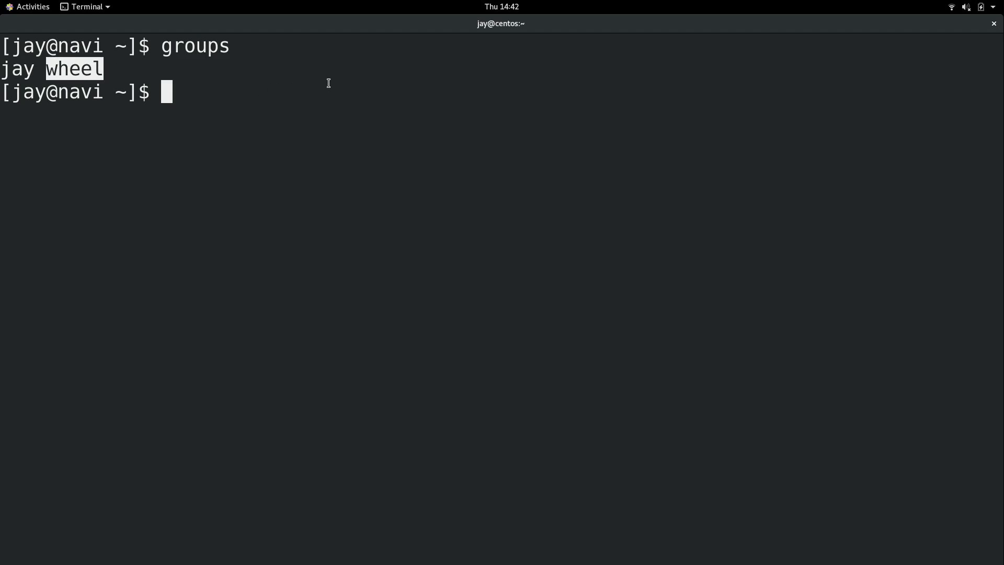
mouse_move(324, 81)
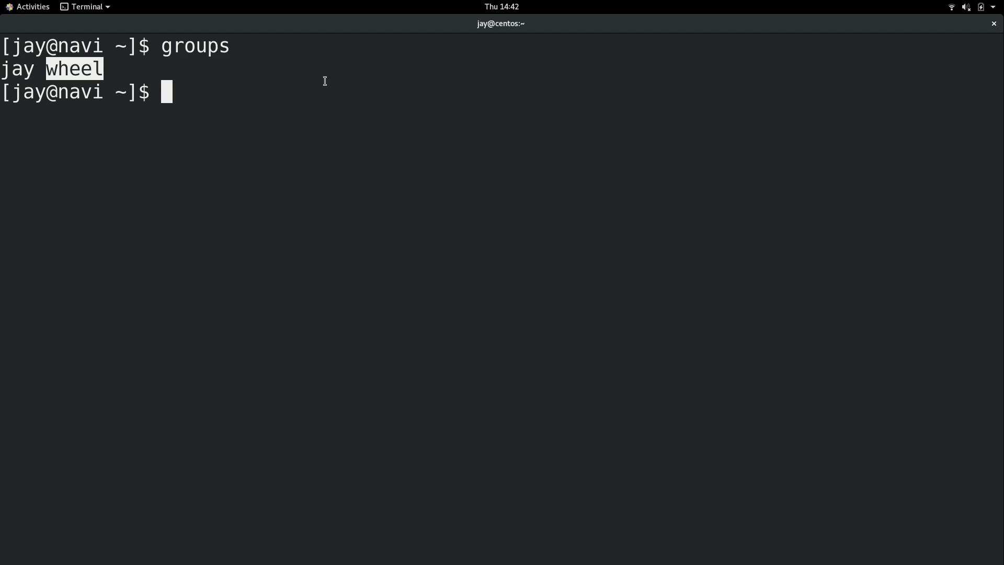
- Draft 'sudo usermod -aG wheel jay' at the prompt without running it
type("sudo")
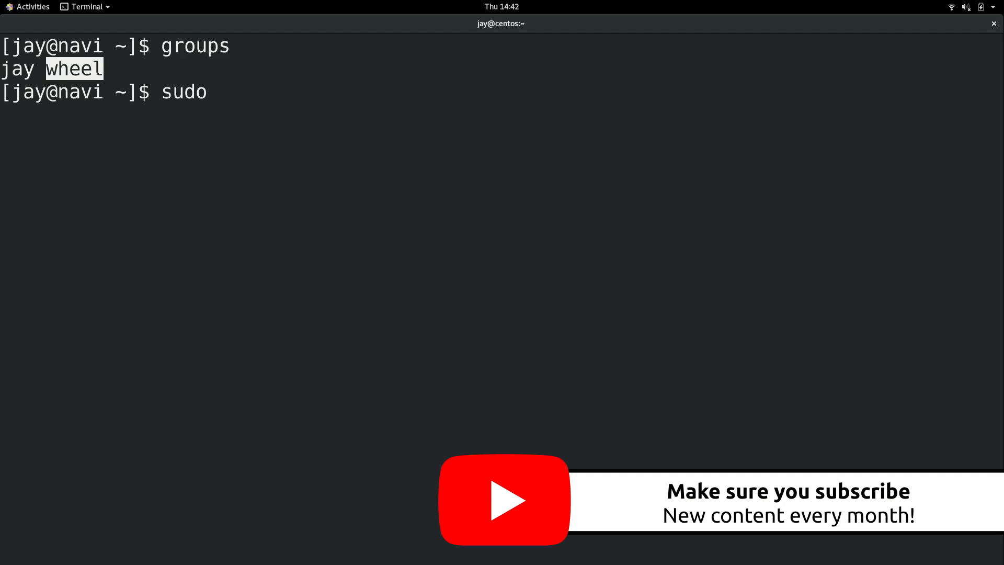
type("us")
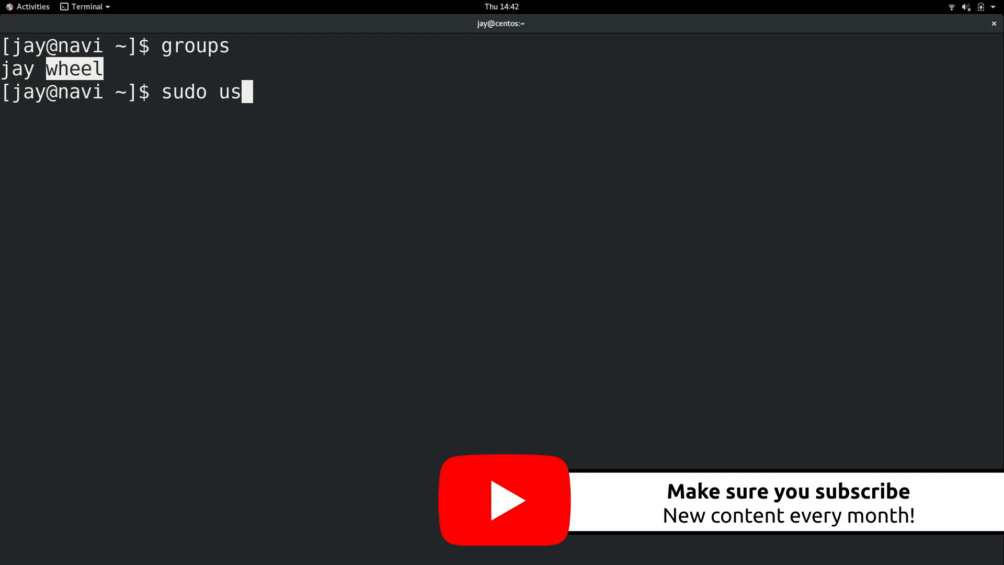
type("ermod -aG")
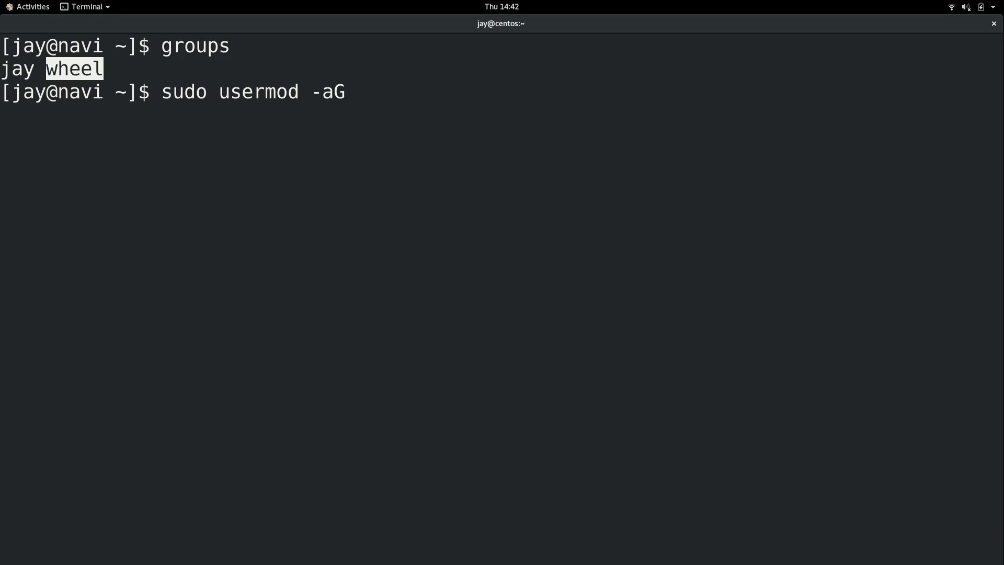
type("wheel")
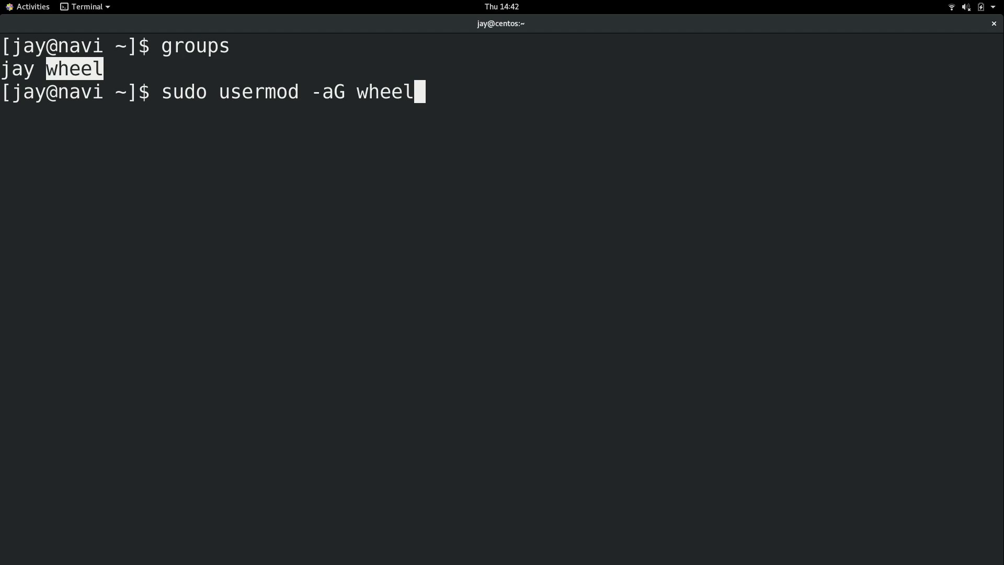
type("j")
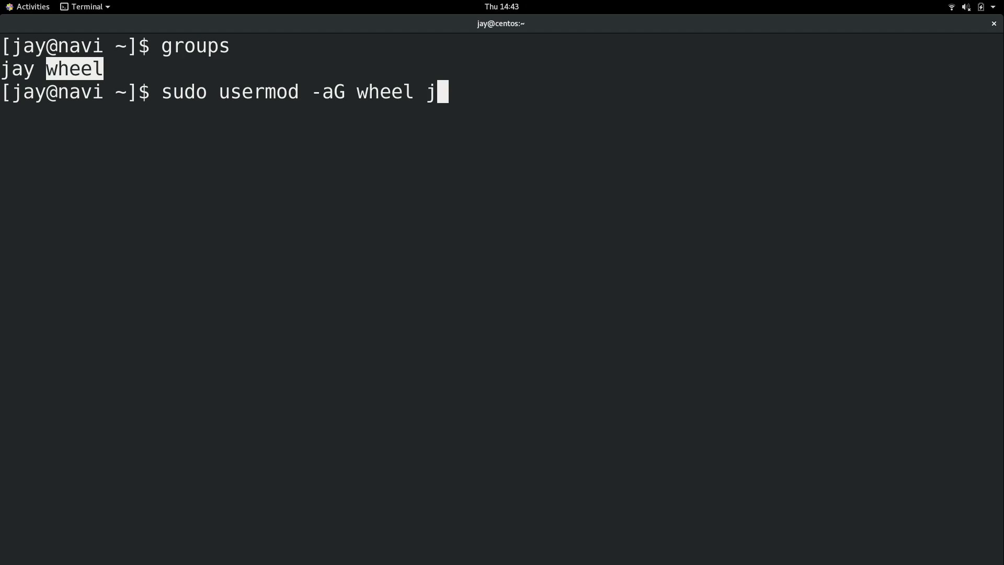
type("ay")
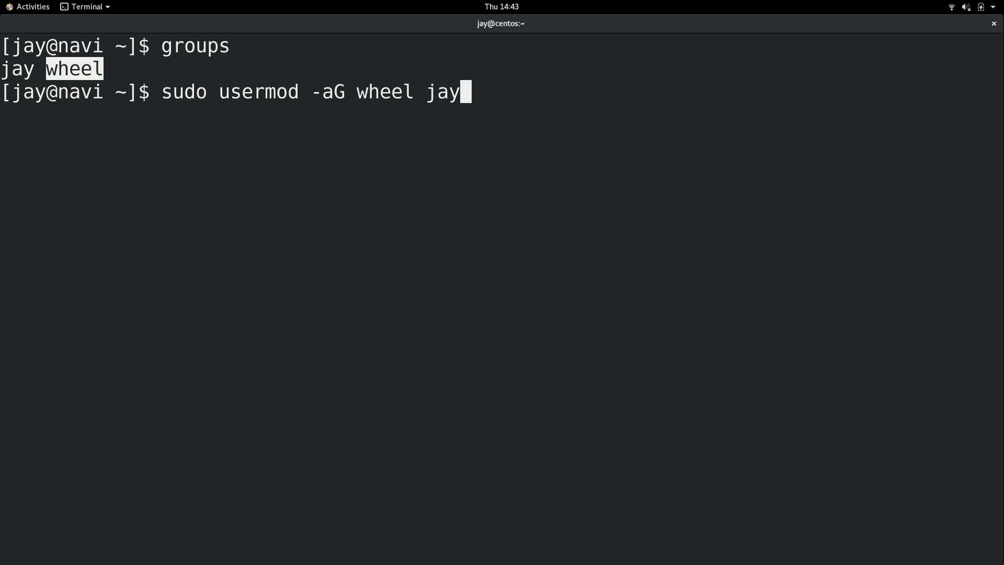
mouse_move(462, 92)
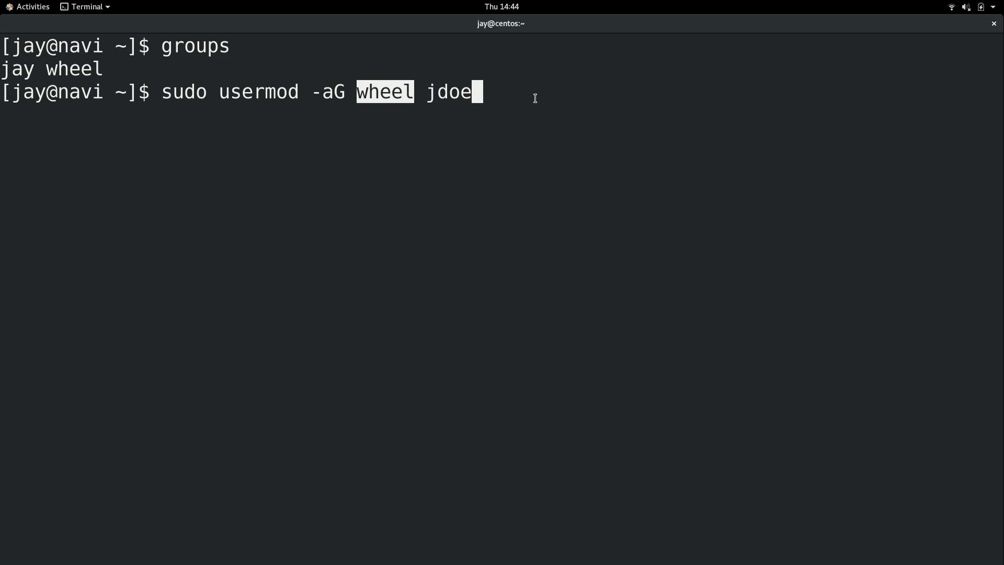
mouse_move(525, 102)
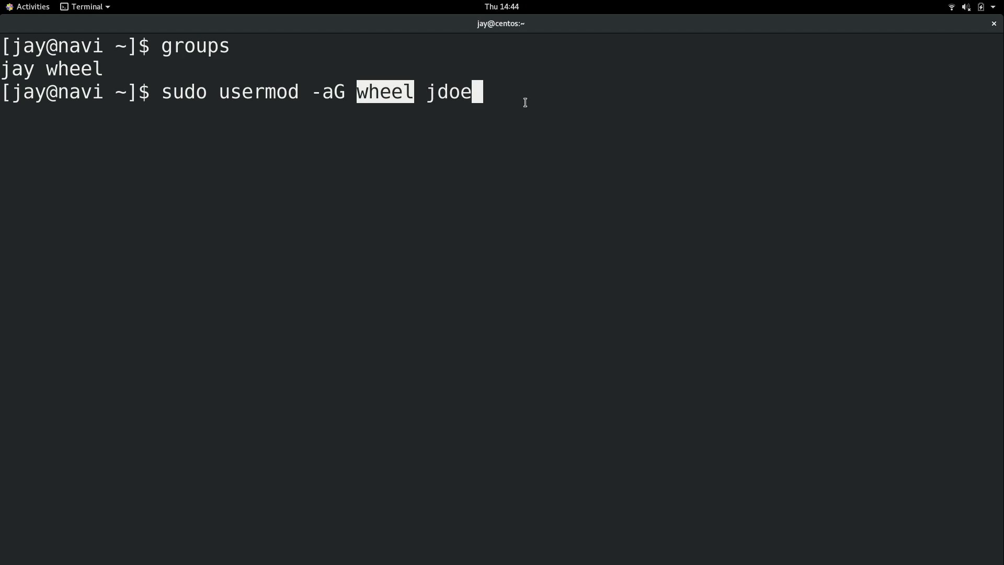
- Abandon the usermod draft and leave an empty, cleared prompt
key("BackSpace")
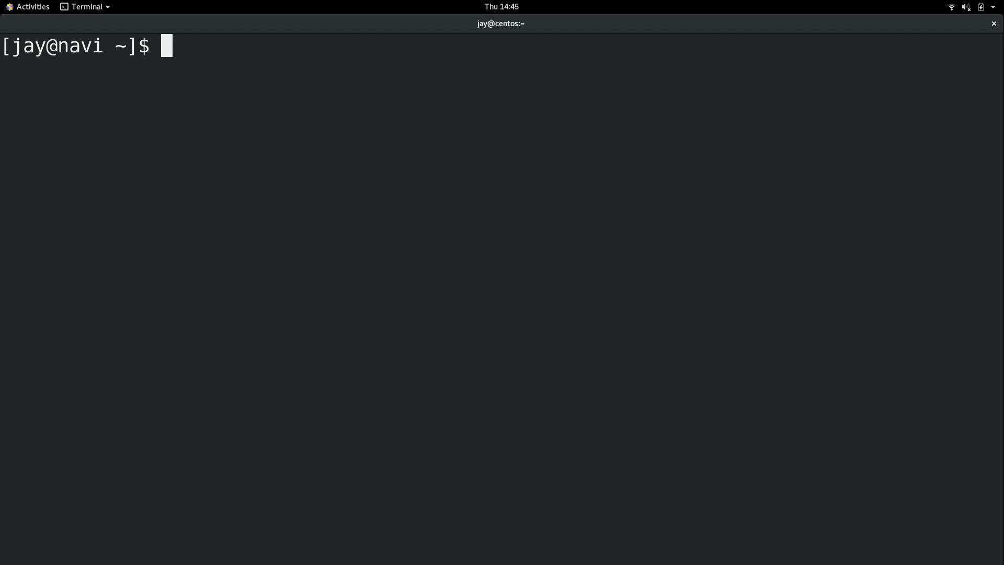
- Display /etc/sudoers with cat, then rerun it with sudo and the password
type("ca")
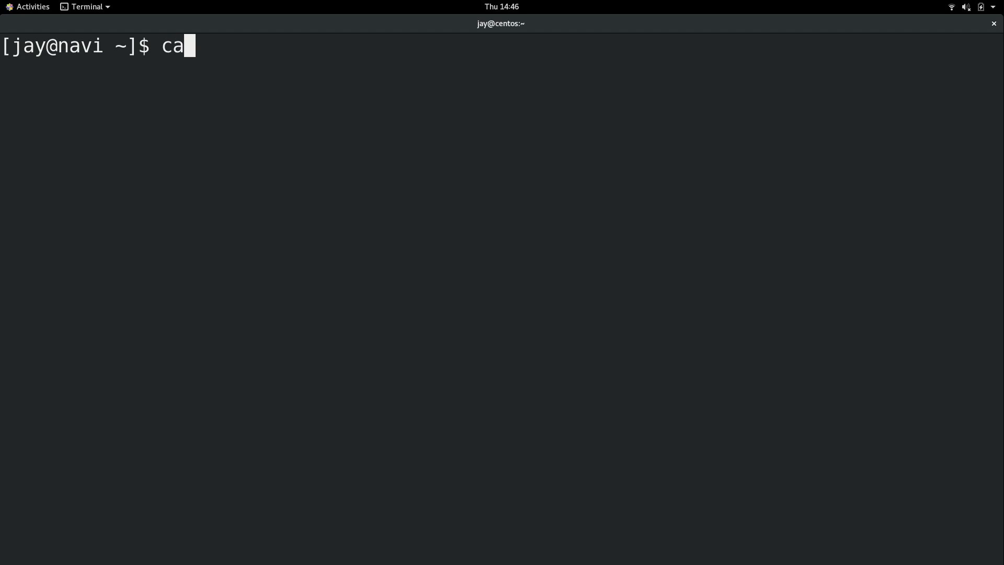
type("t /et")
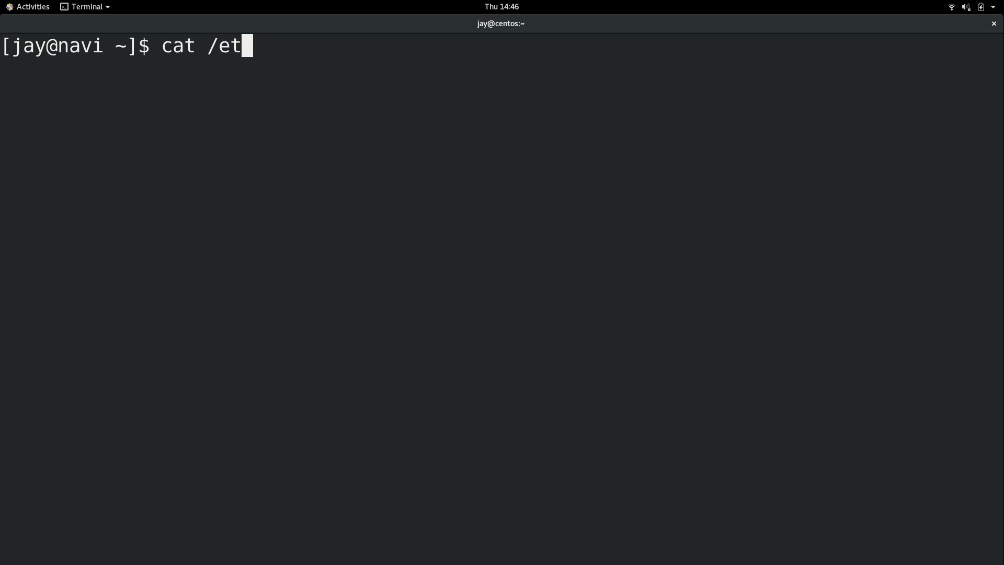
key("Return")
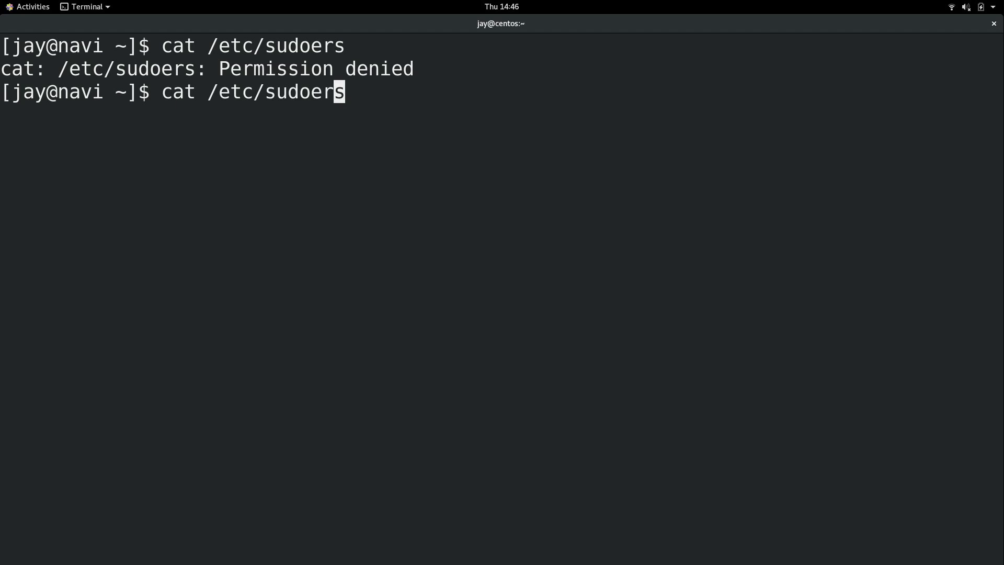
type("sudo")
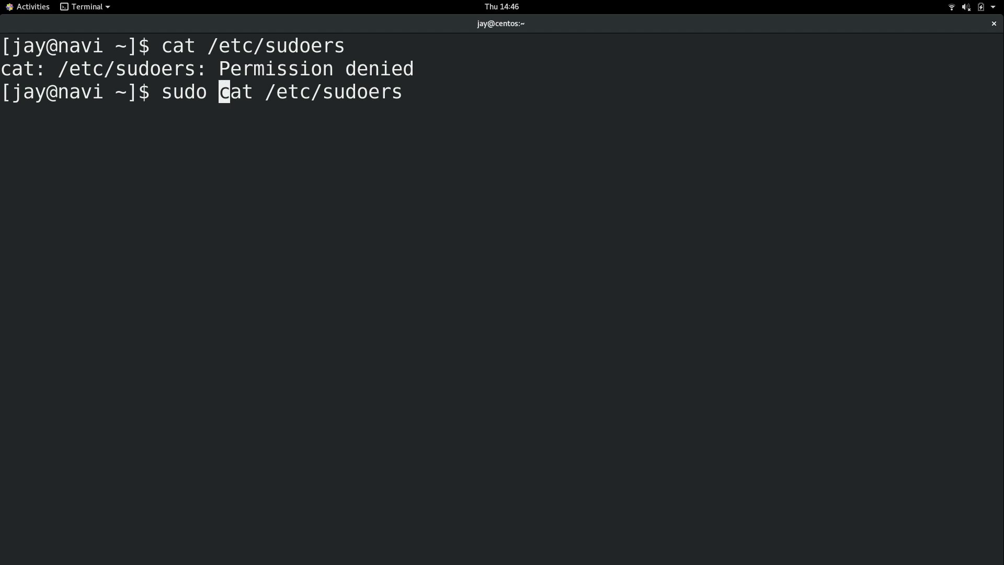
key("Return")
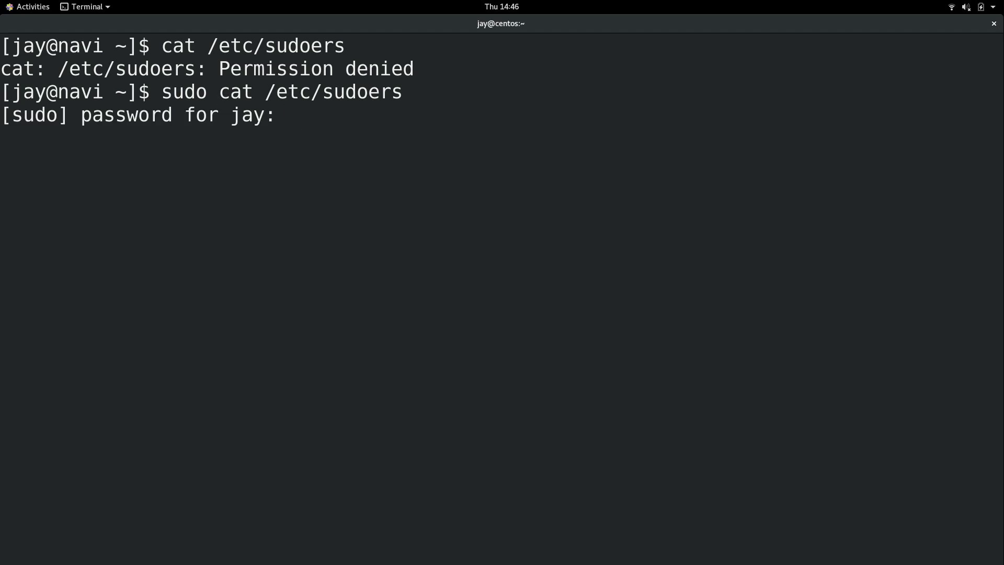
key("Return")
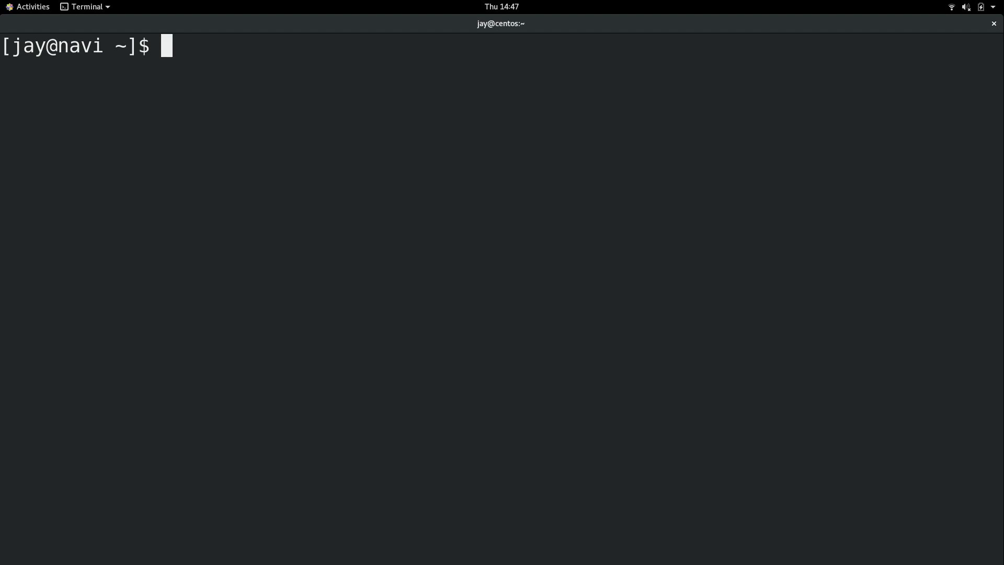
- Open /etc/sudoers in nano with sudo, highlight the must-use-visudo warning, and exit
type("sudo")
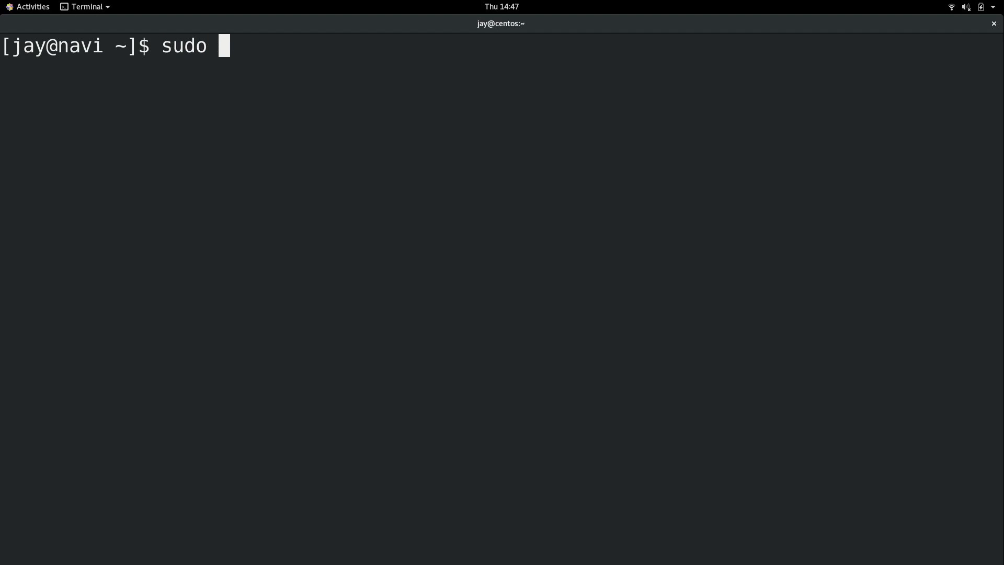
type("nano /etc/su")
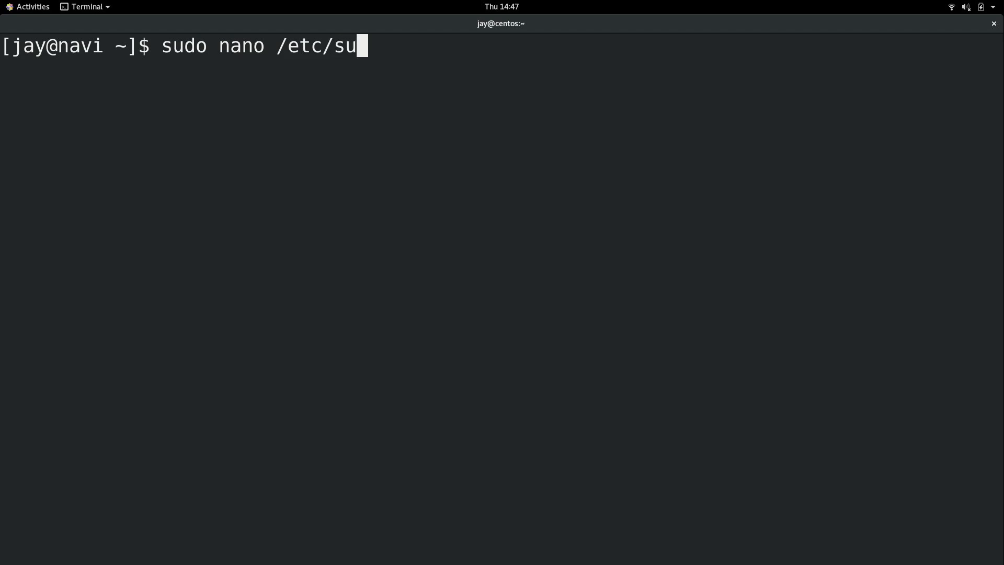
key("Return")
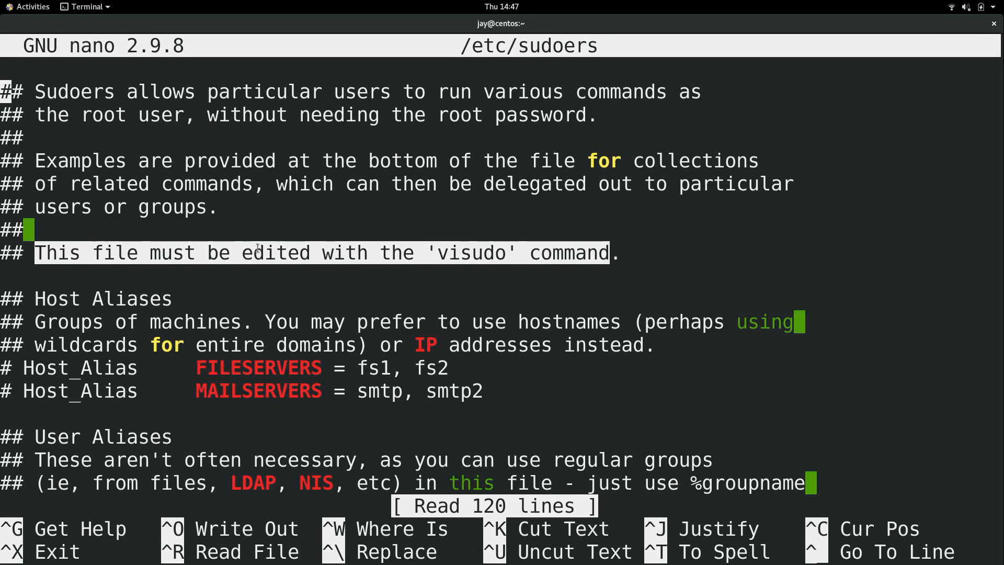
double_click(172, 252)
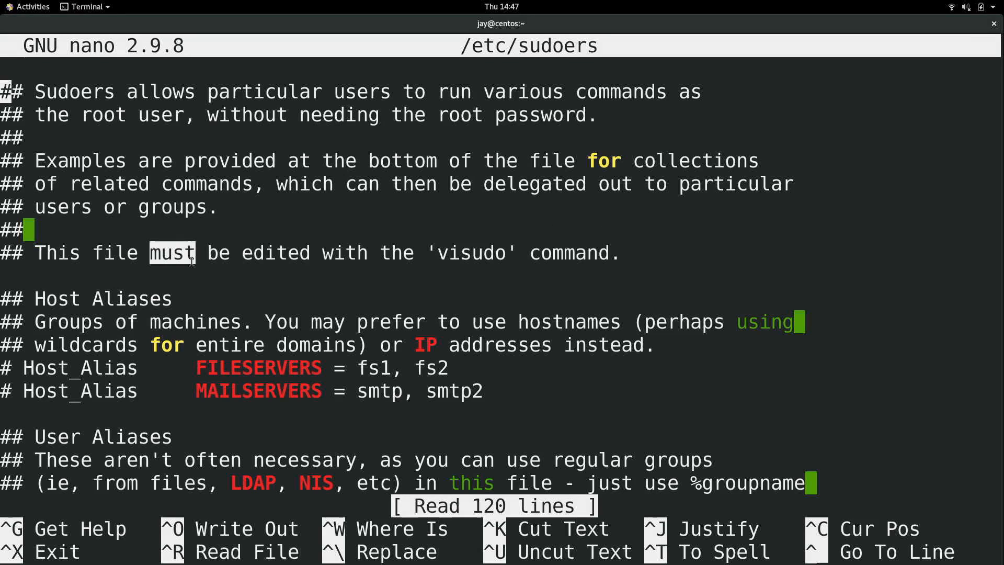
mouse_move(285, 262)
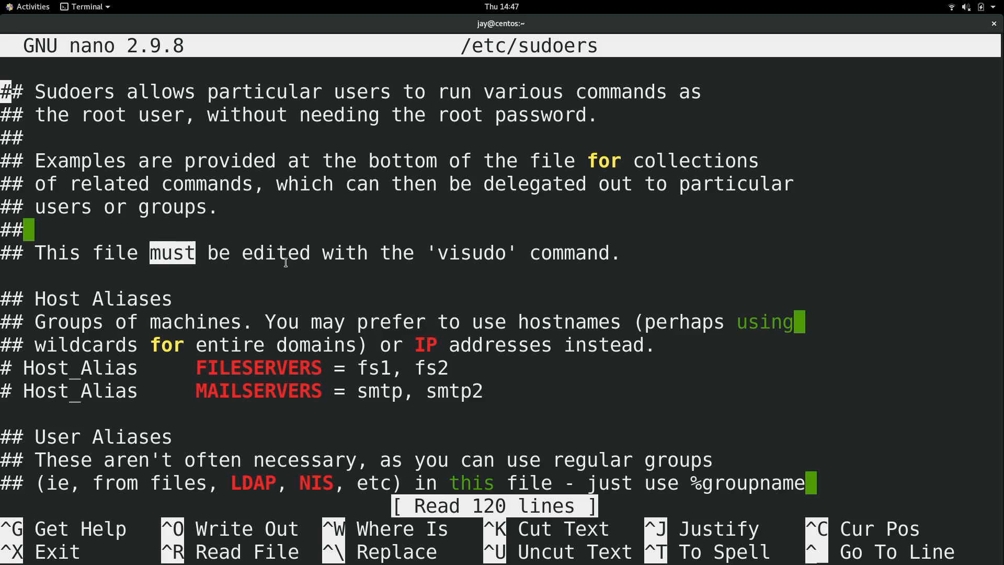
mouse_move(445, 253)
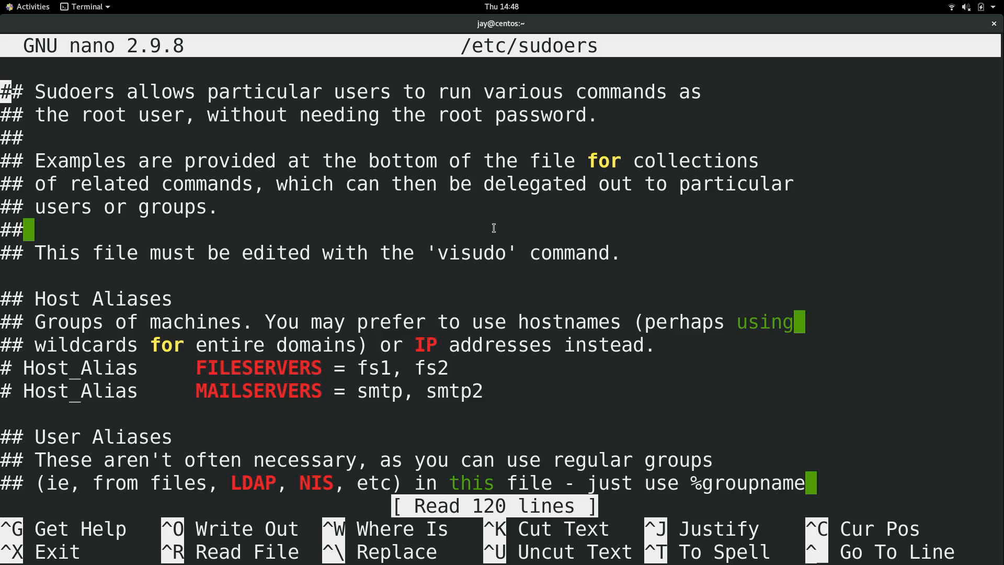
key("ctrl+x")
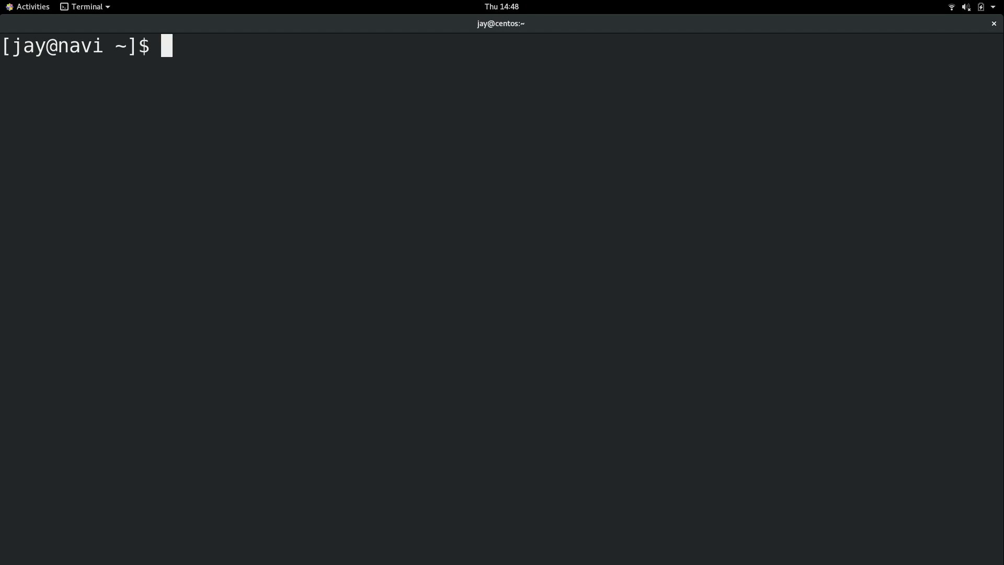
- Run sudo visudo to view the sudoers copy in vi, and begin typing :q
type("visudo")
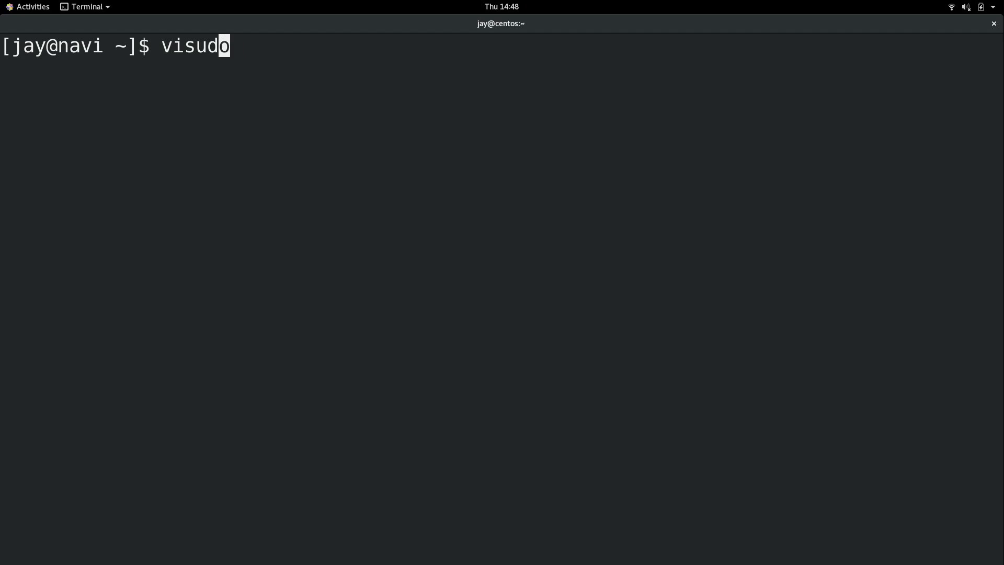
type("sudo")
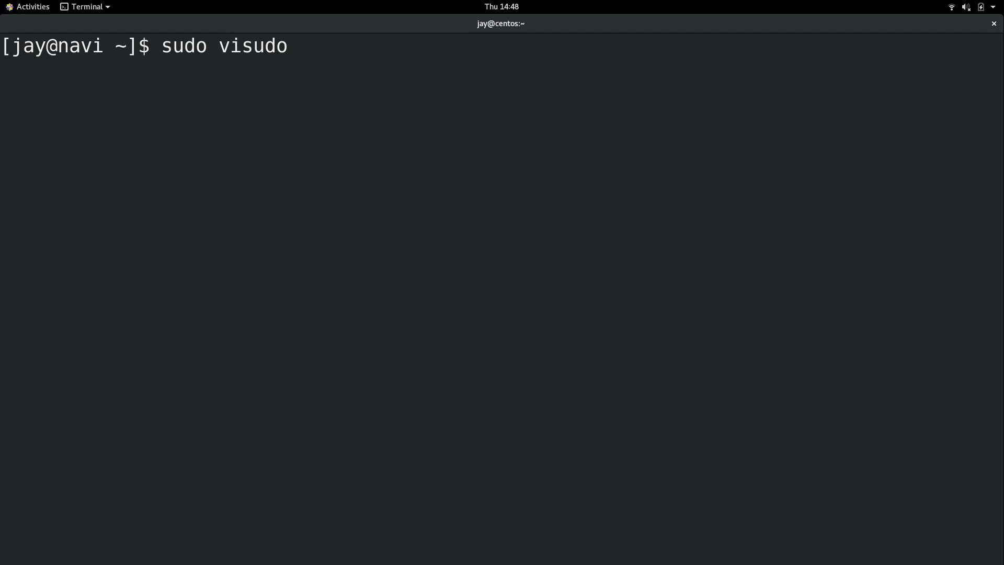
key("Return")
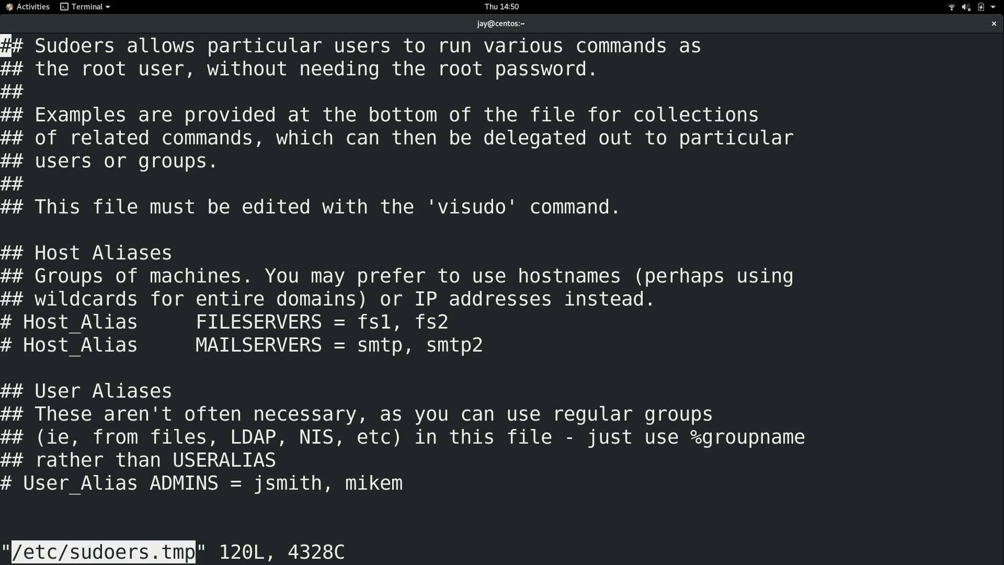
mouse_move(536, 549)
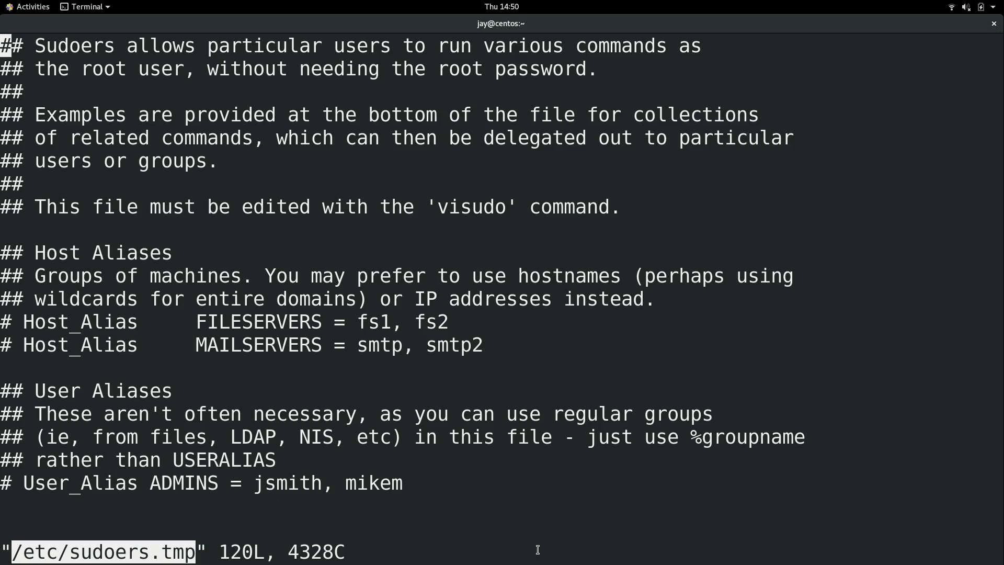
mouse_move(619, 529)
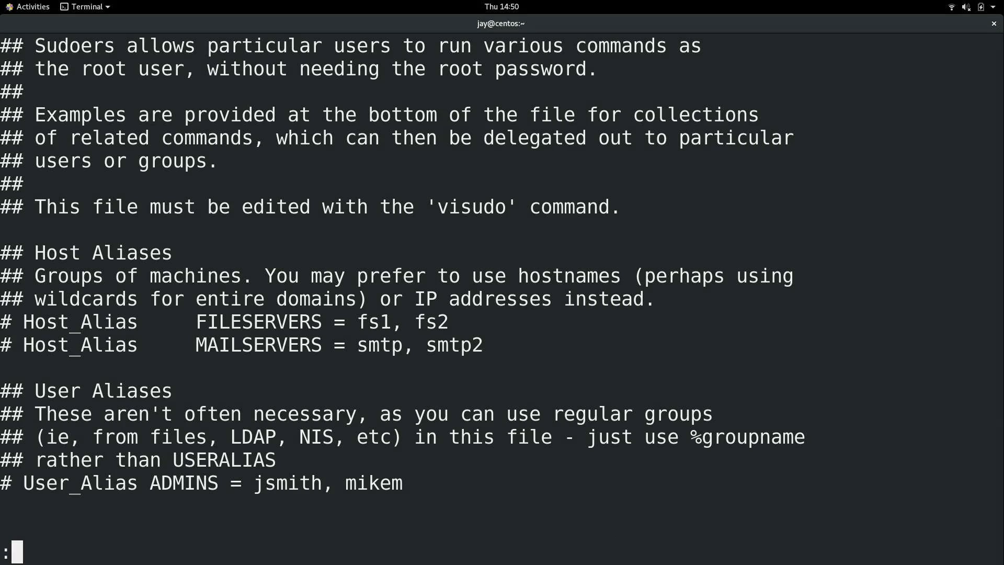
type("q")
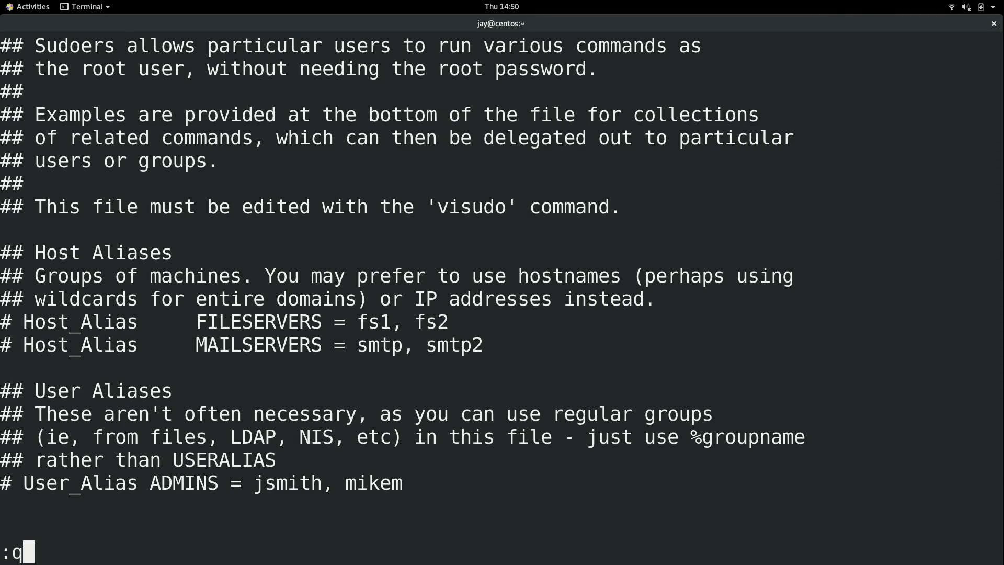
- Quit vi with :q and start typing a new sudo command
key("Return")
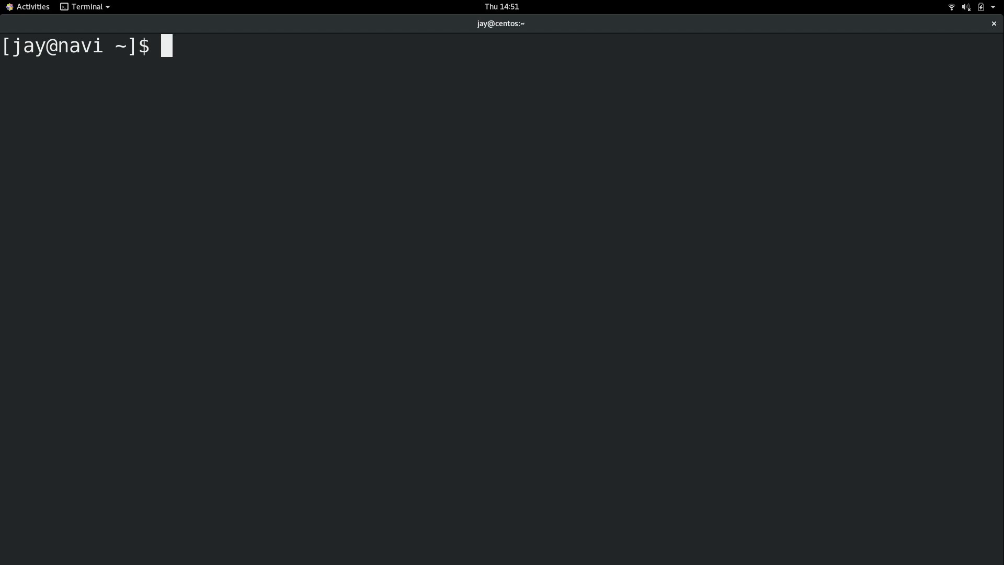
type("sudo")
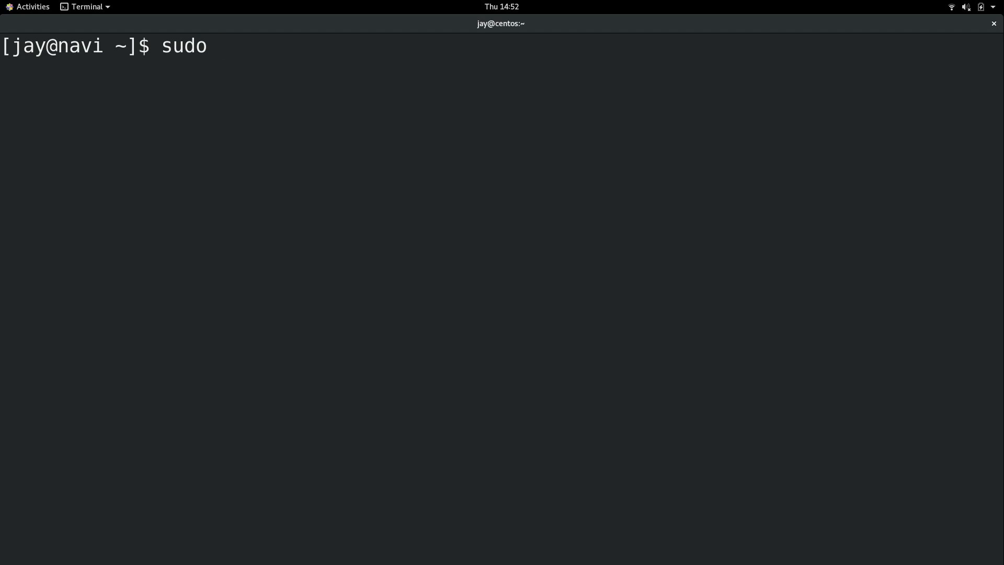
- Run 'sudo EDITOR=nano visudo' to open /etc/sudoers.tmp in nano
type("EDITOR")
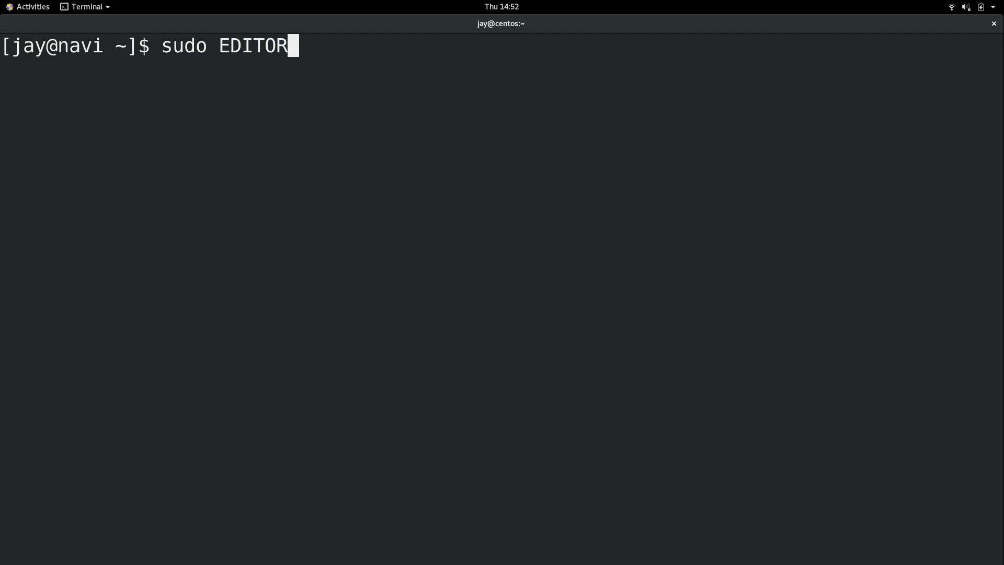
type("=")
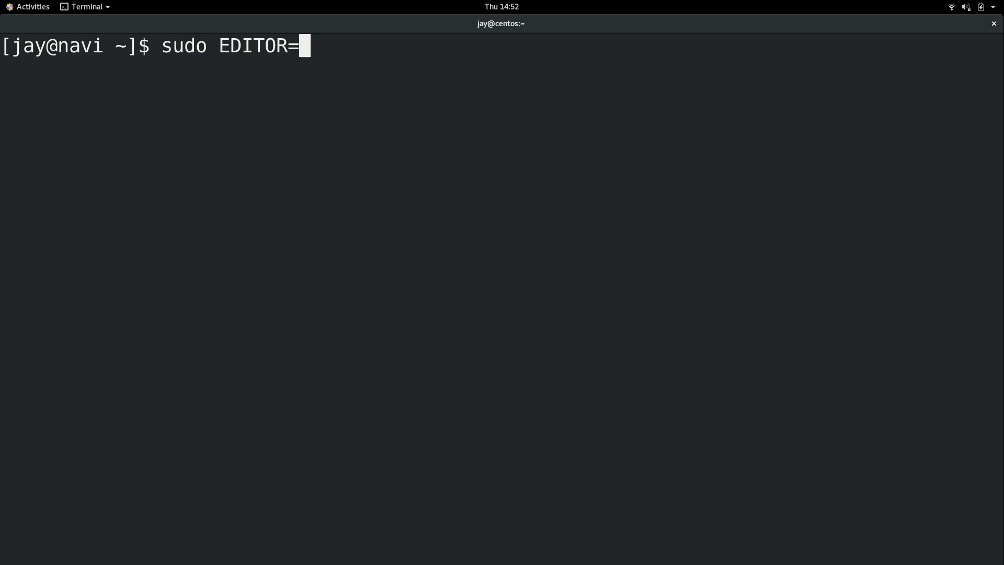
type("nano vi")
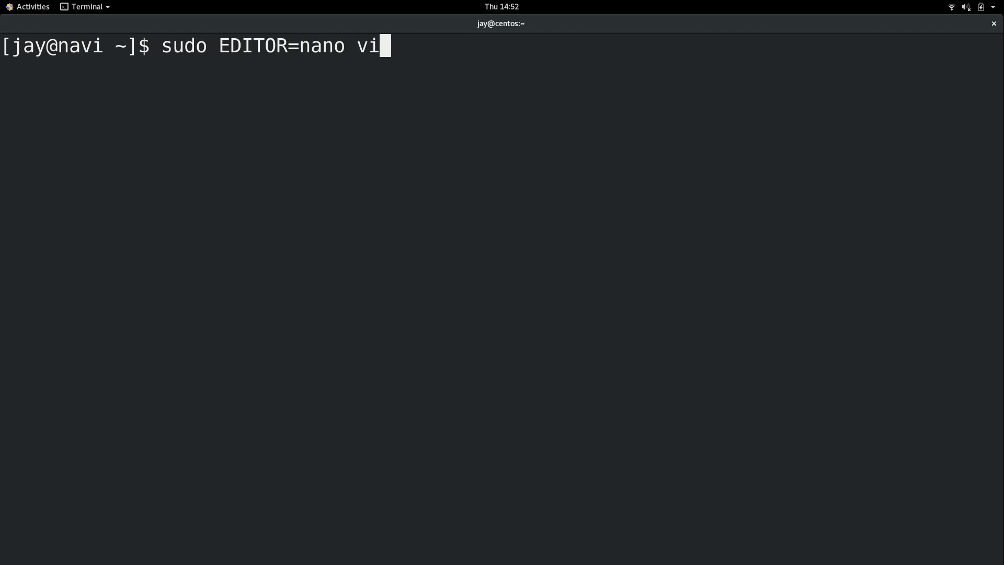
type("sudo")
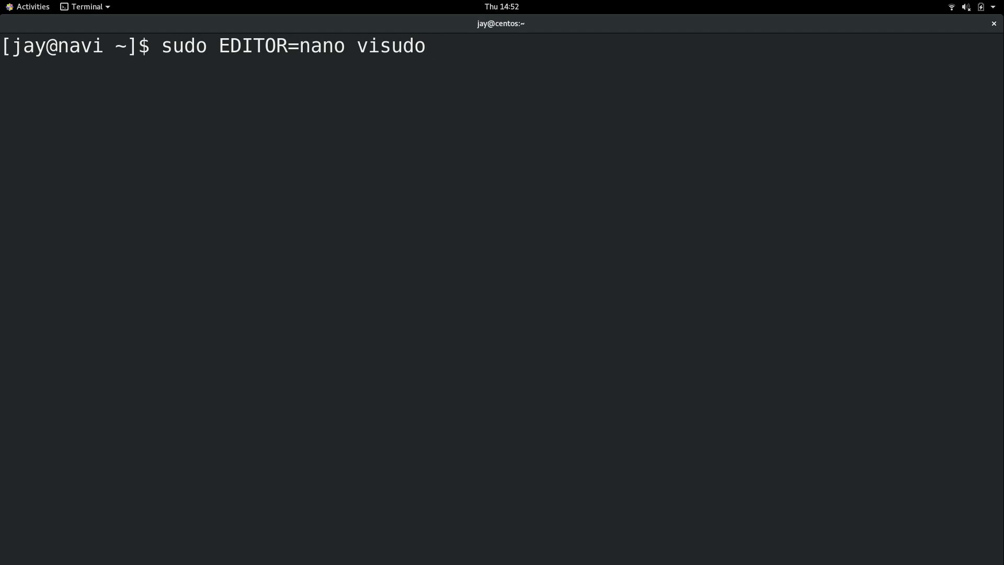
key("Return")
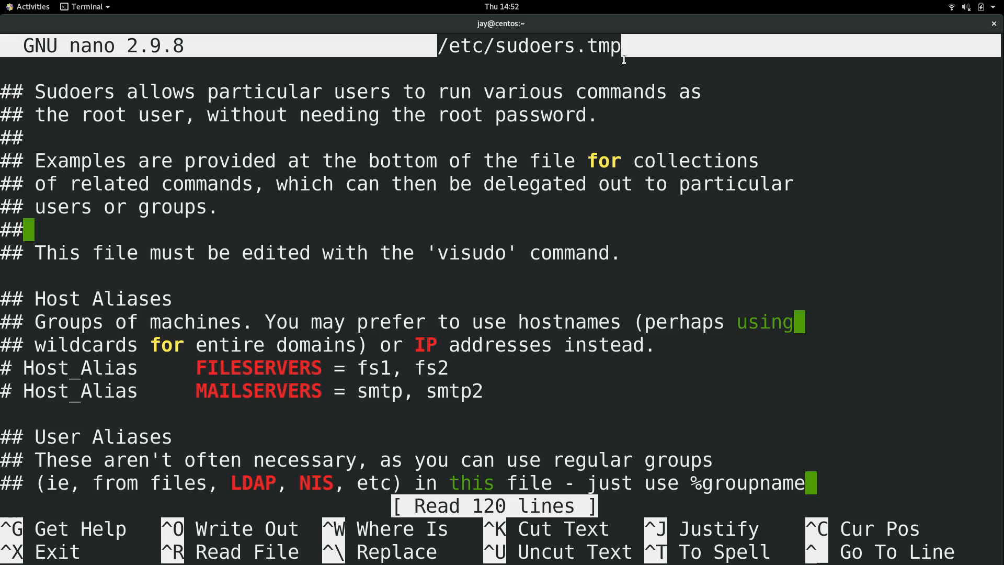
mouse_move(558, 260)
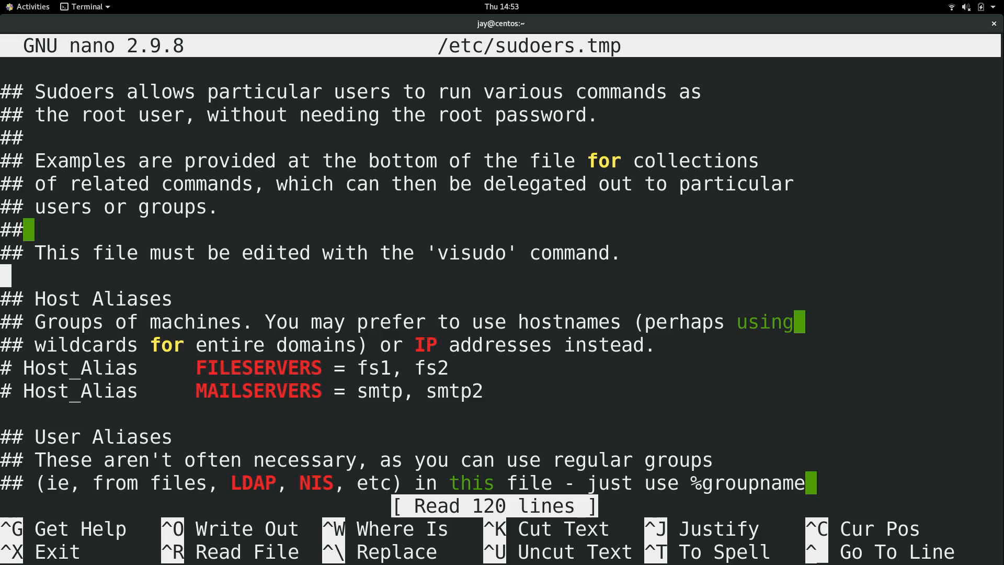
- Insert the invalid line 'ALL YOUR BASE ARE BELONG TO US', write it out, and exit nano
type("ALL")
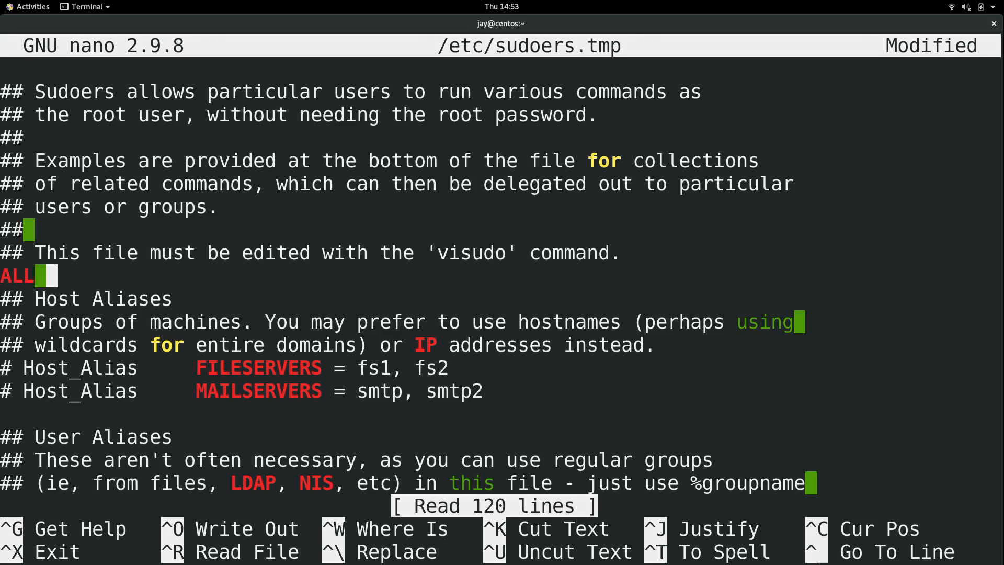
type("YOUR BASE")
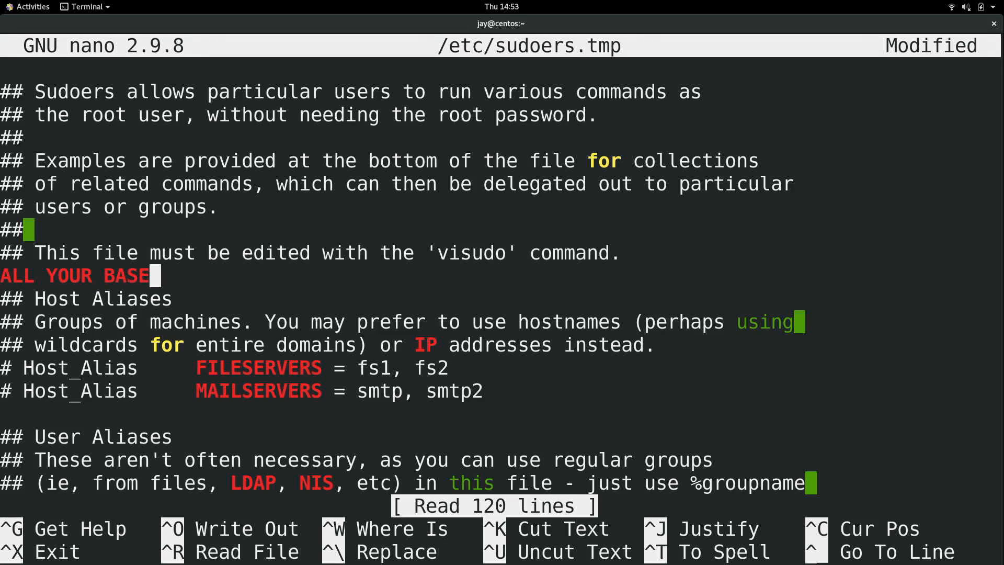
type("ARE BELONG TO")
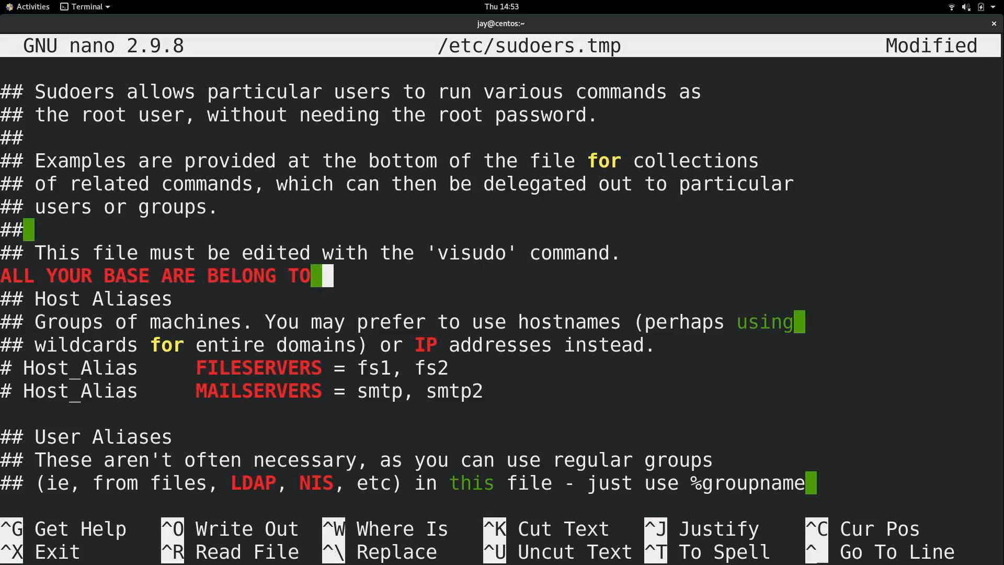
type("US")
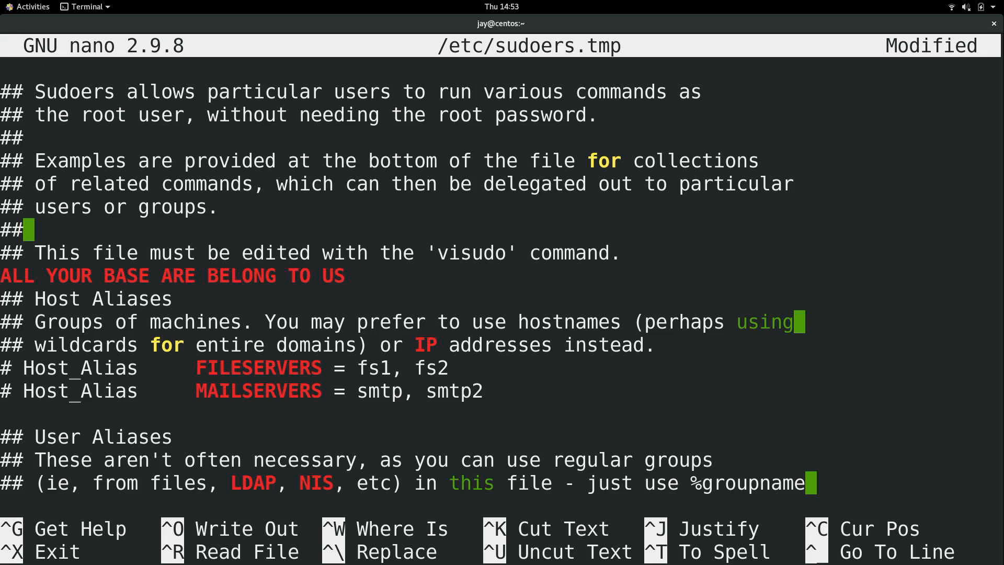
key("ctrl+o")
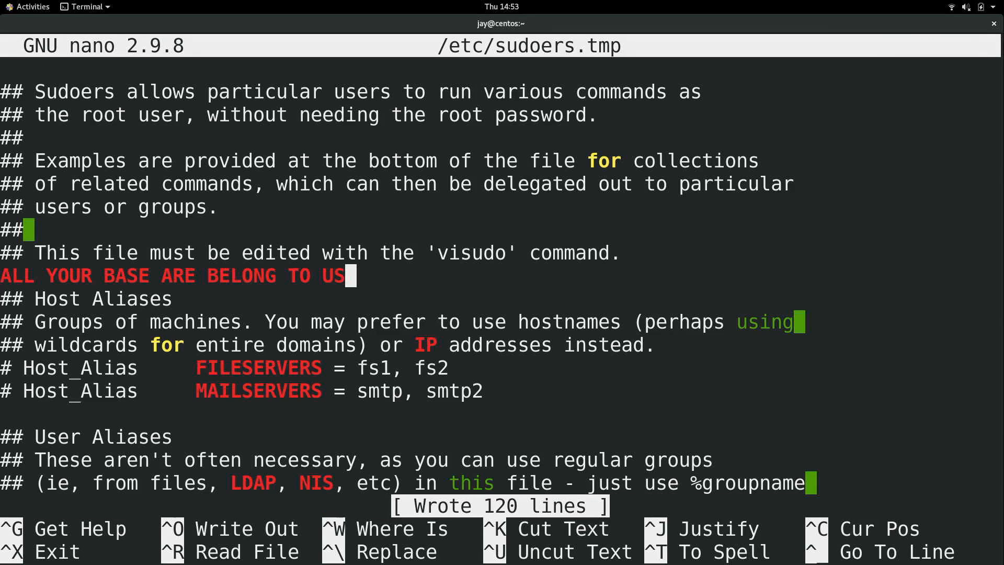
key("ctrl+x")
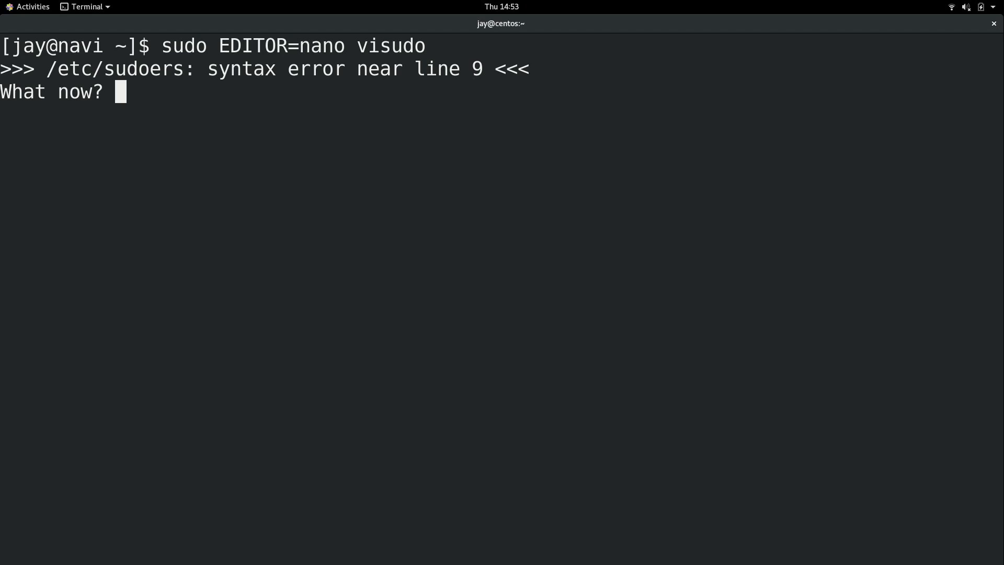
- Answer visudo's 'What now?' prompt with e to reopen the file in nano
type("q")
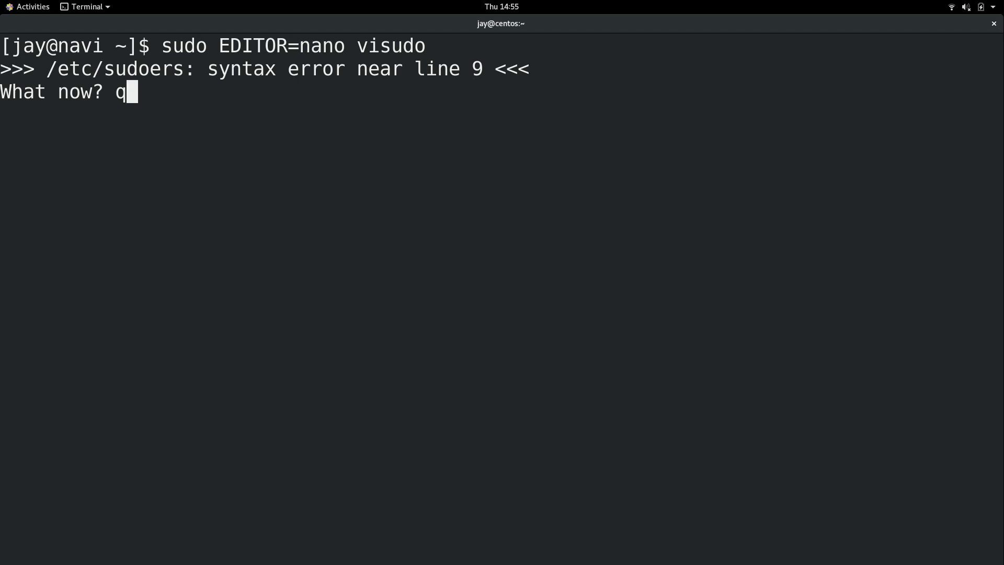
key("BackSpace")
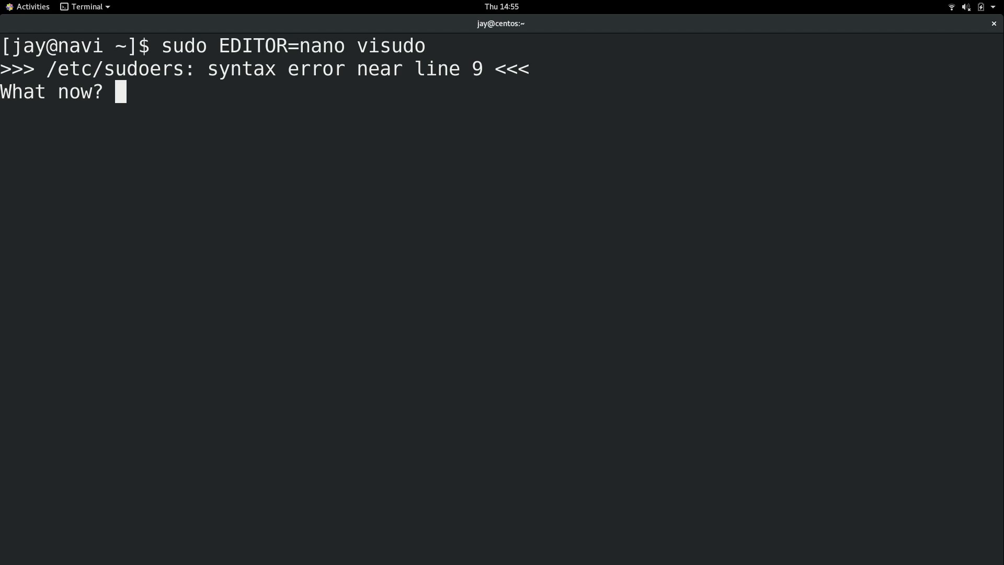
type("x")
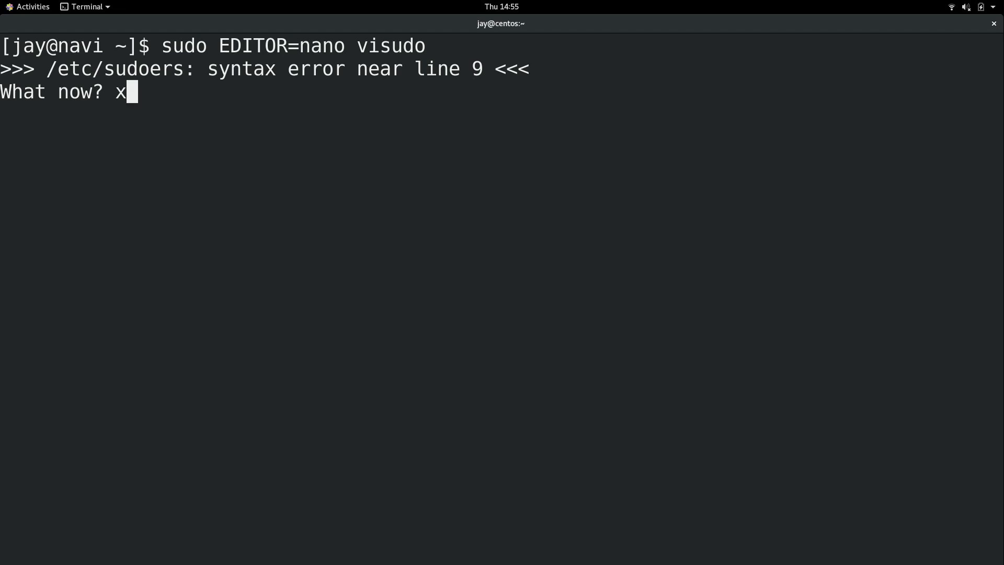
type("e")
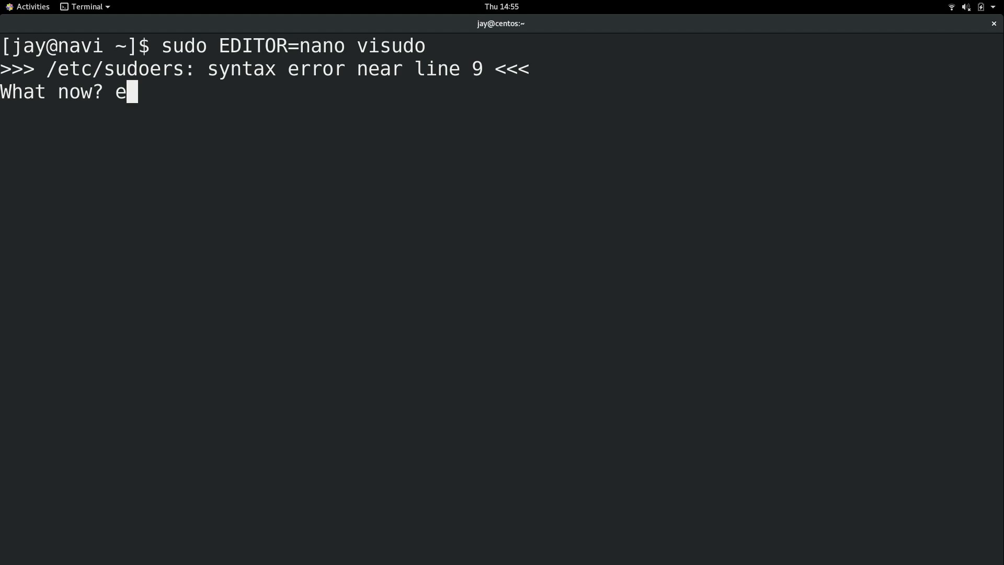
key("Return")
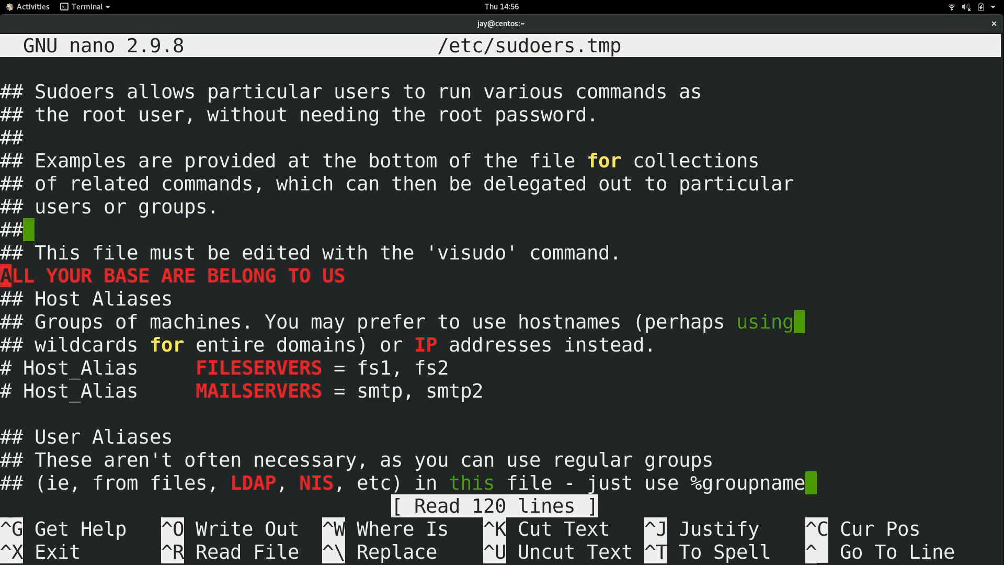
- Prefix the ALL YOUR BASE line with ## and save under the current name
type("#")
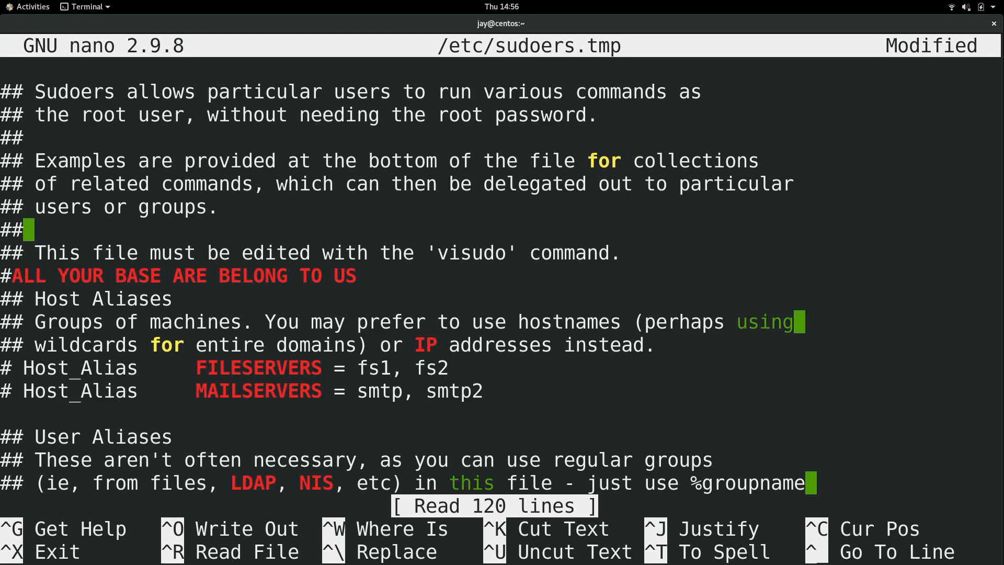
type("#")
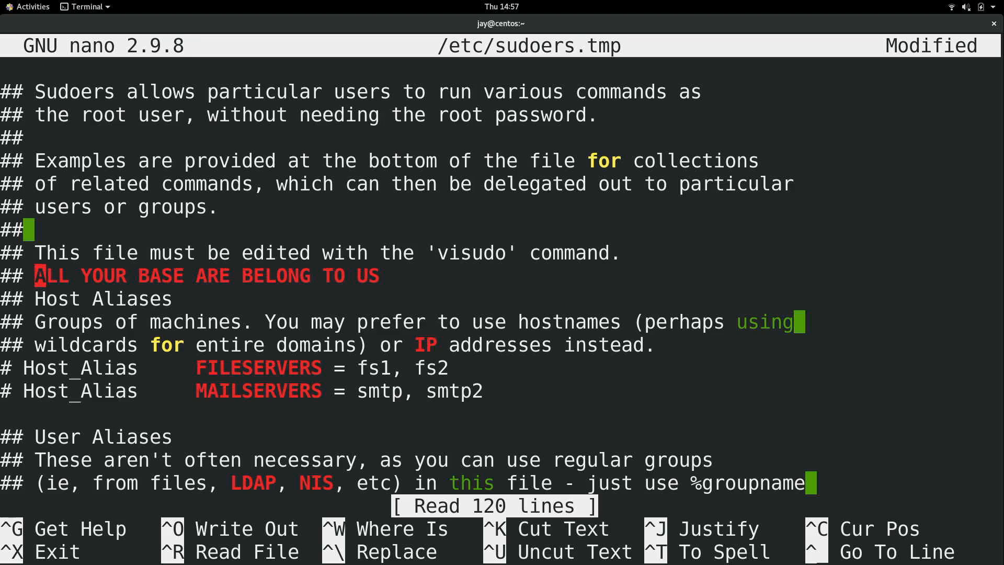
key("ctrl+o")
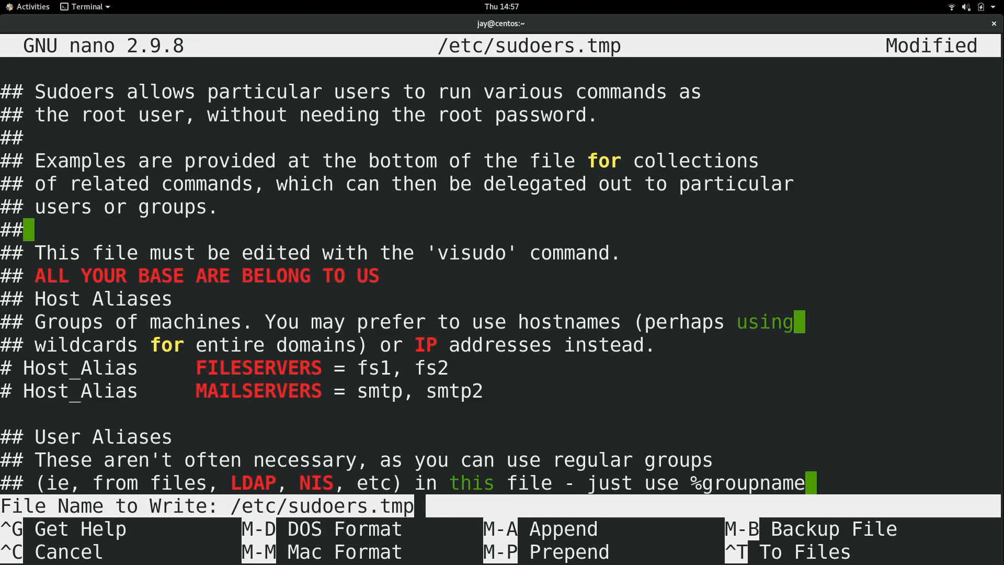
key("Return")
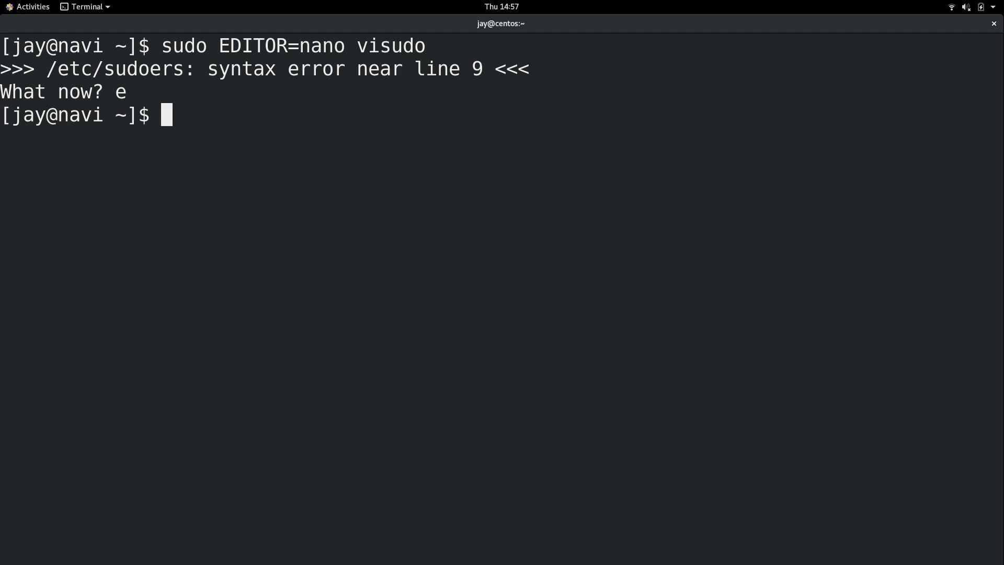
- Run sudo EDITOR=nano visudo to reopen the sudoers temporary copy in nano
type("sudo EDITOR=nano visudo")
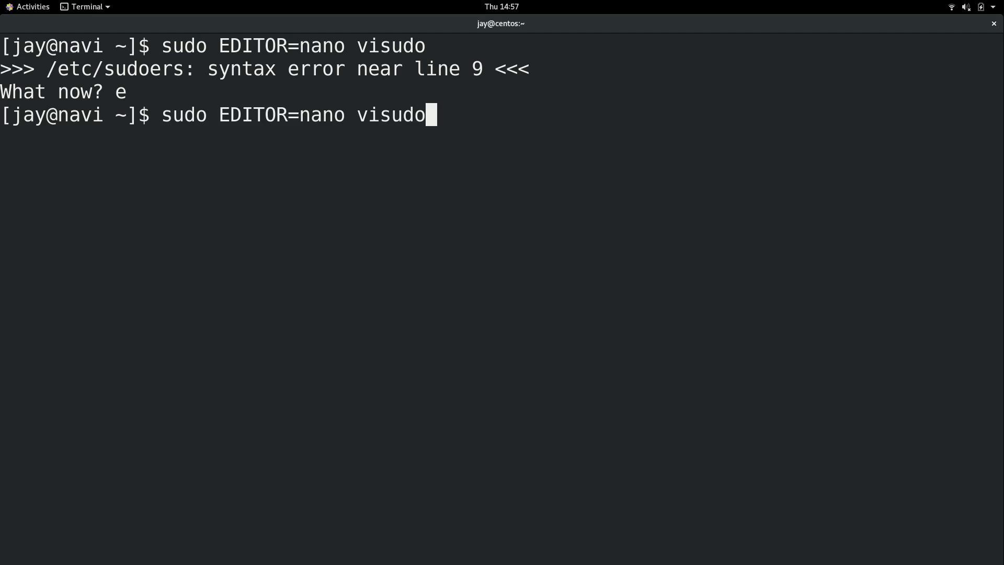
key("Return")
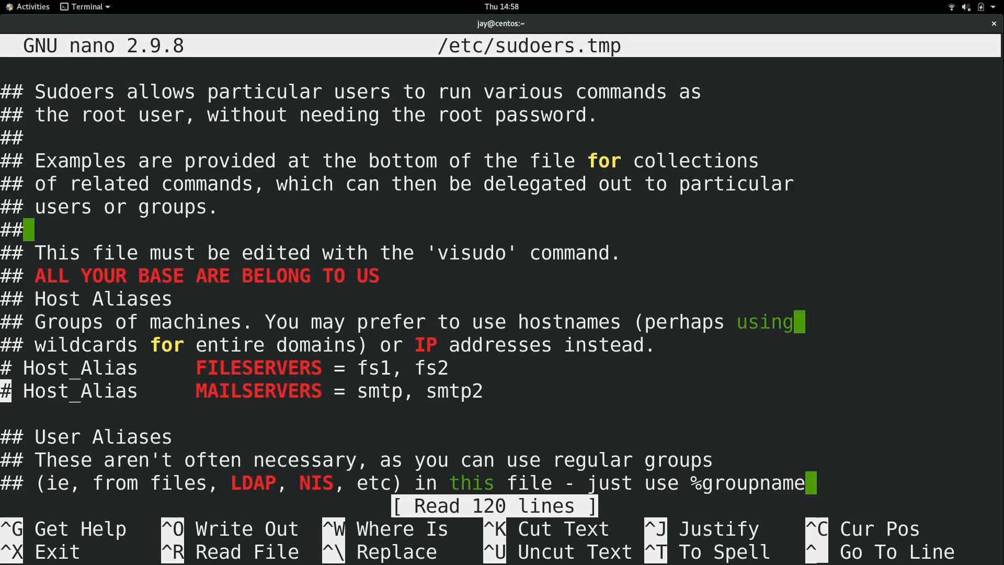
scroll("down", 3)
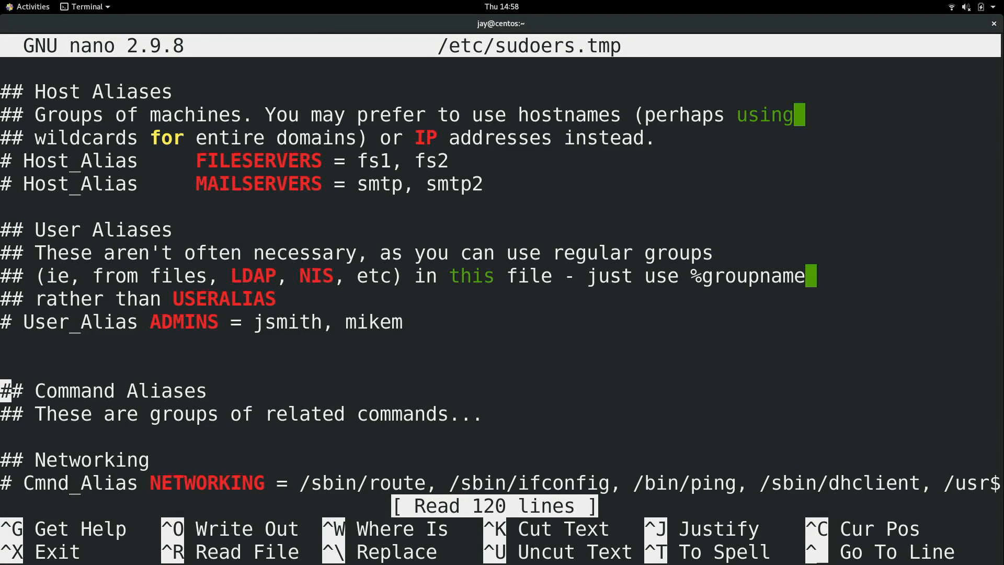
scroll("down", 3)
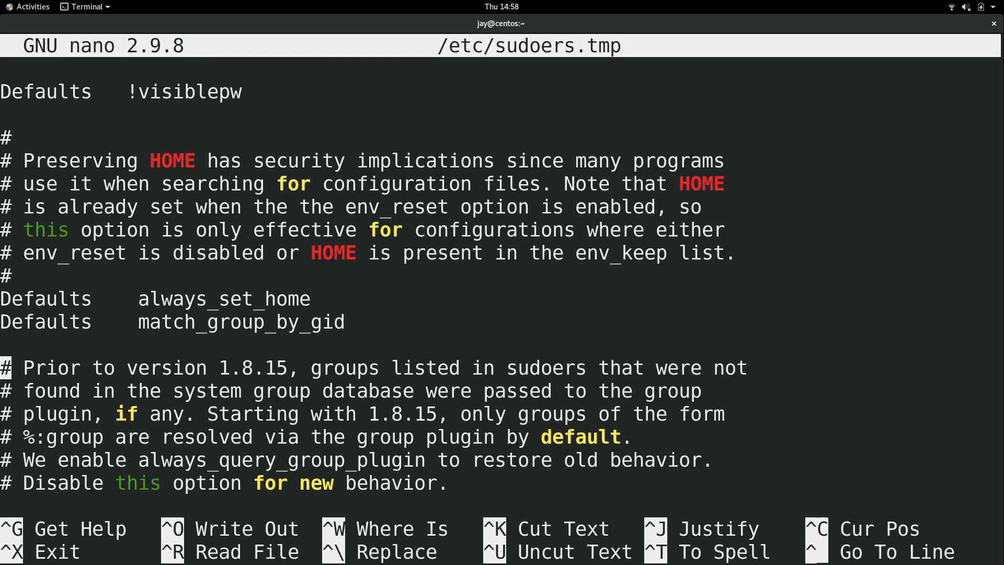
scroll("down", 3)
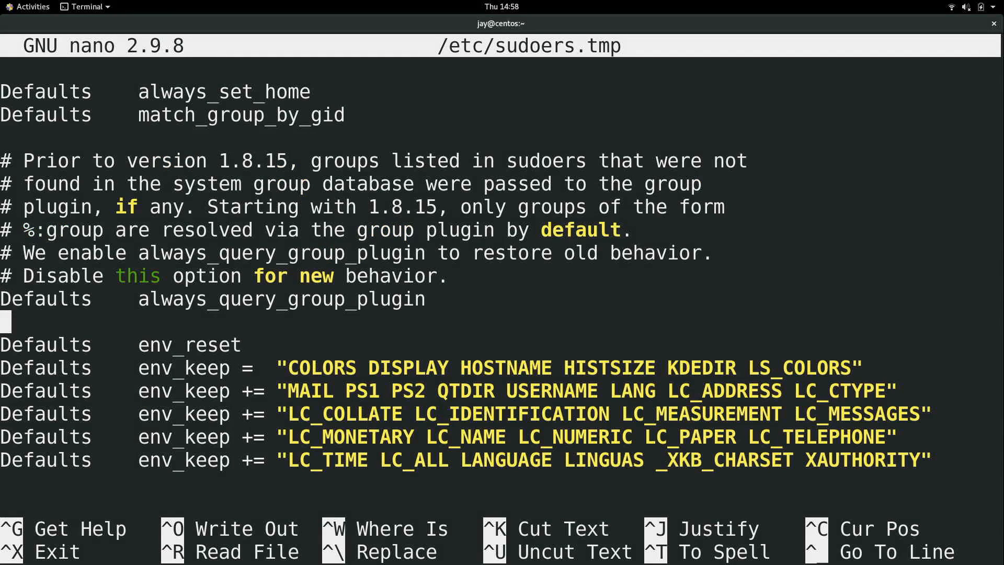
key("Down")
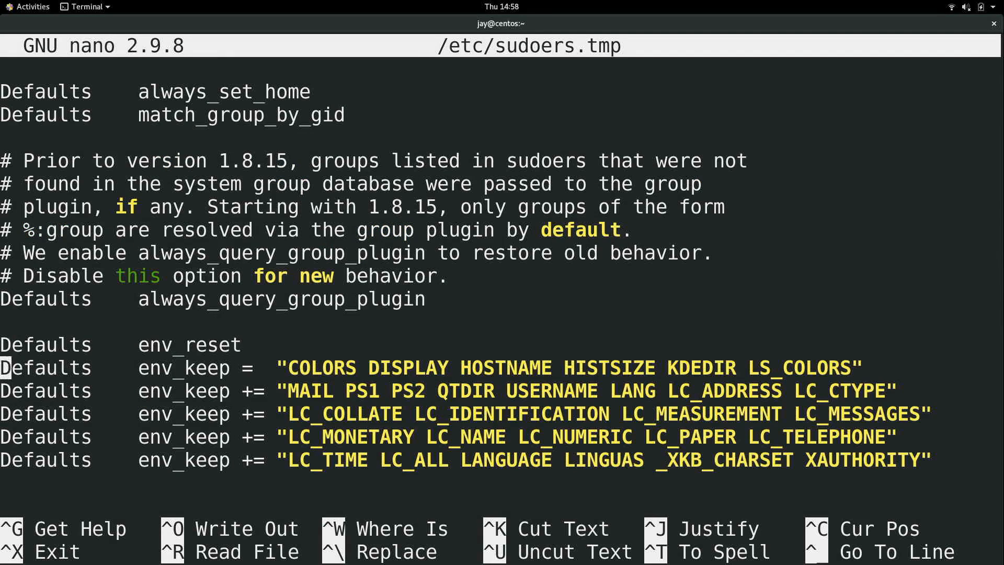
scroll("down", 3)
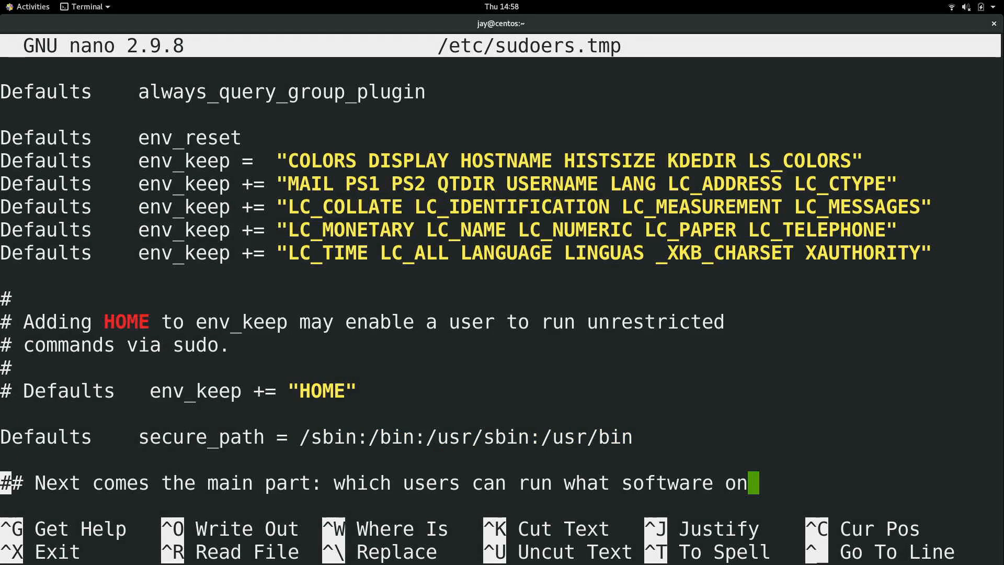
scroll("down", 3)
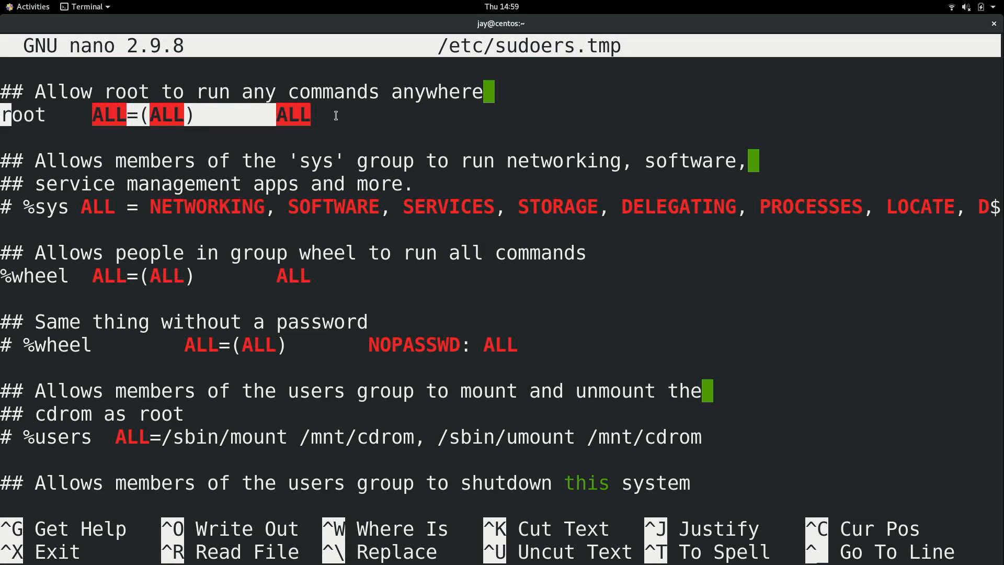
mouse_move(328, 119)
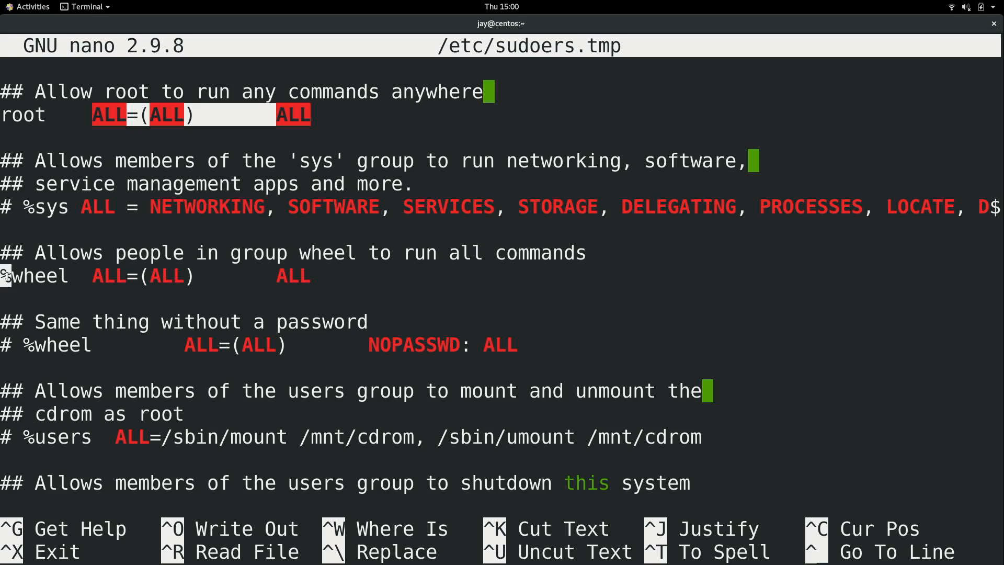
mouse_move(71, 276)
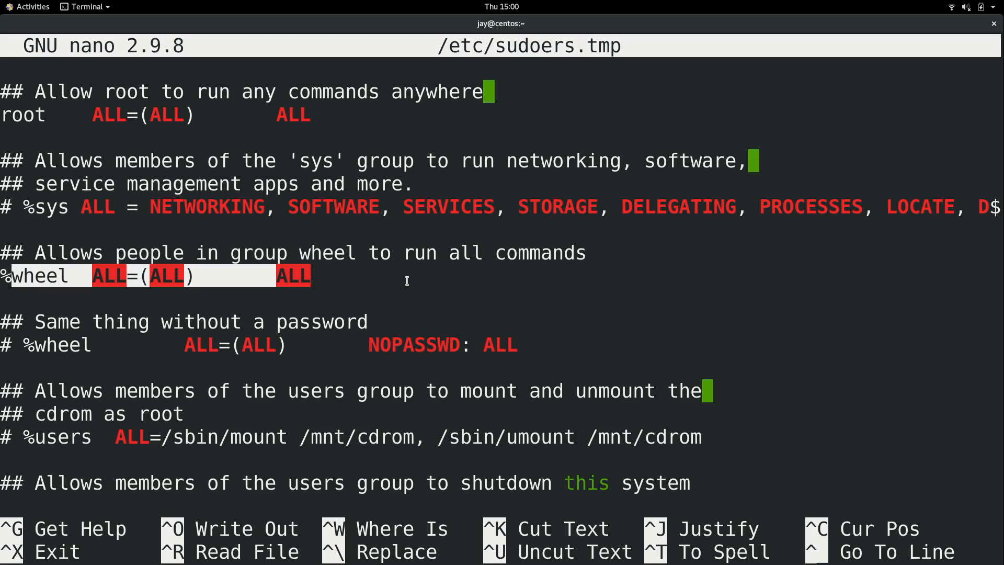
mouse_move(400, 285)
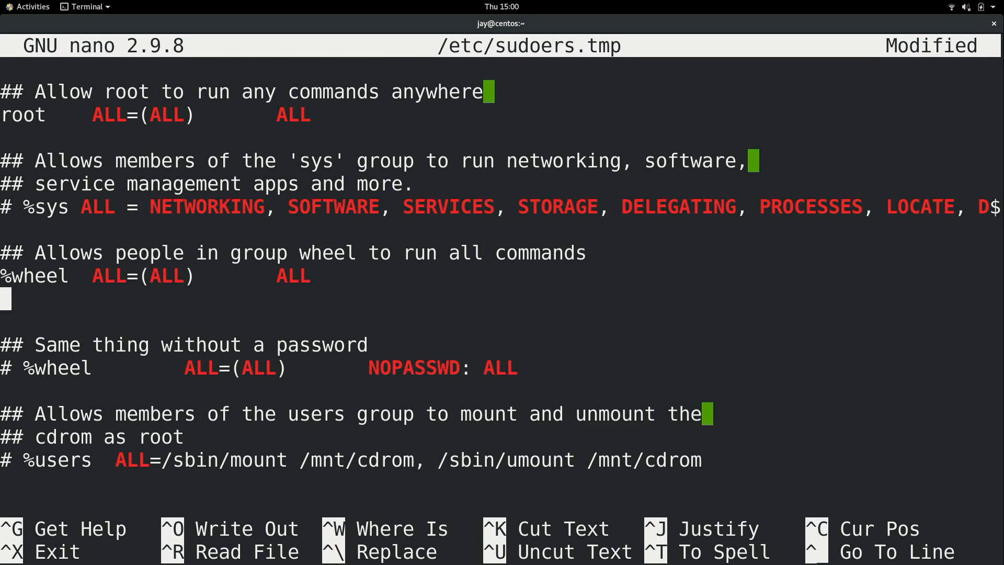
- Type the rule %admins ALL=(ALL) ALL below the %wheel line and save
type("%ad")
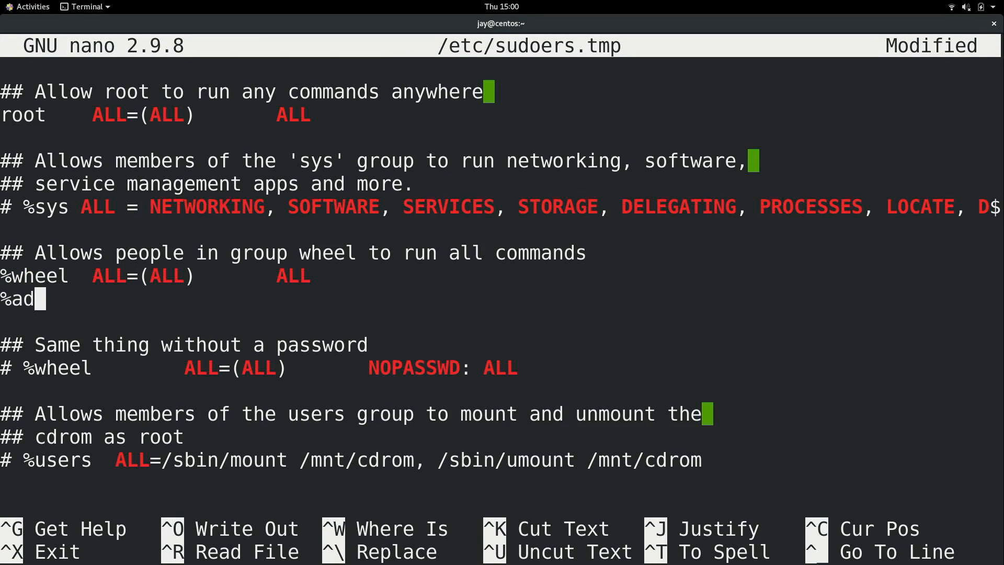
type("mins")
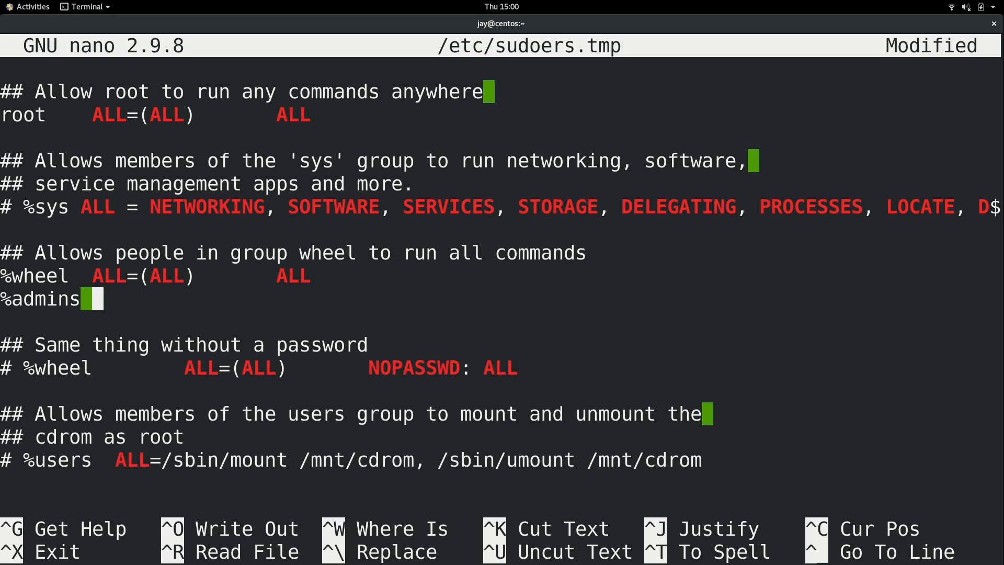
type("ALL=(")
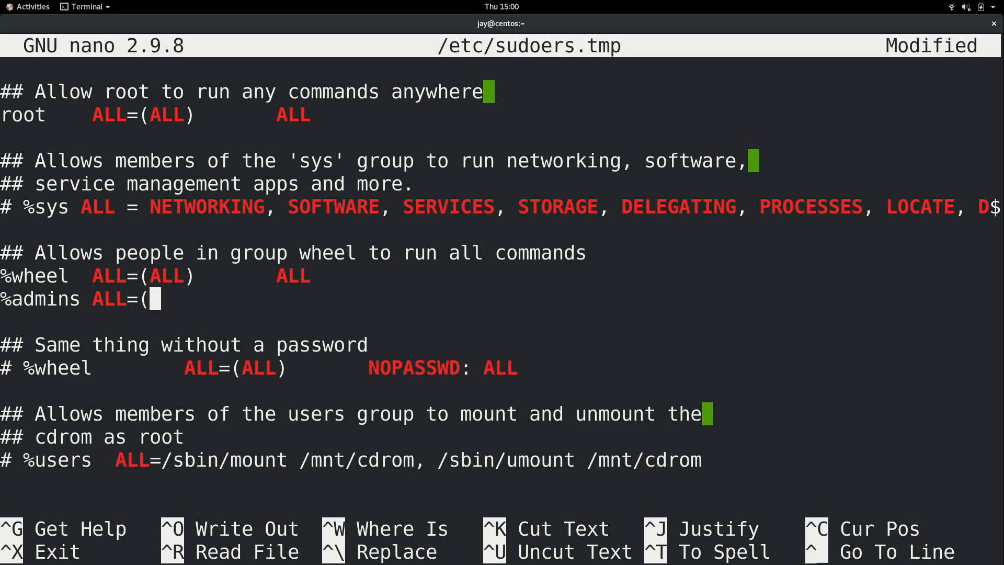
type("ALL)")
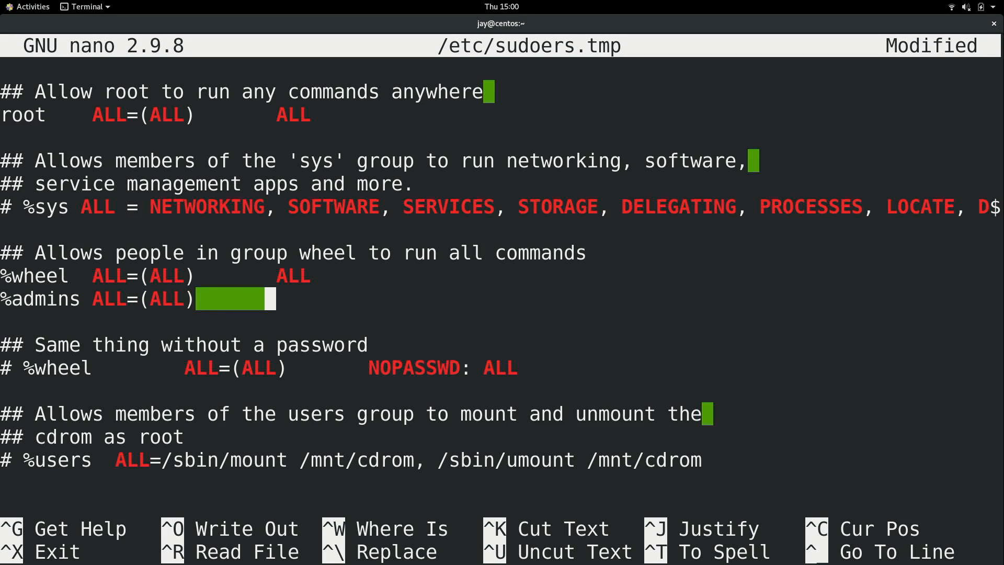
type("ALL")
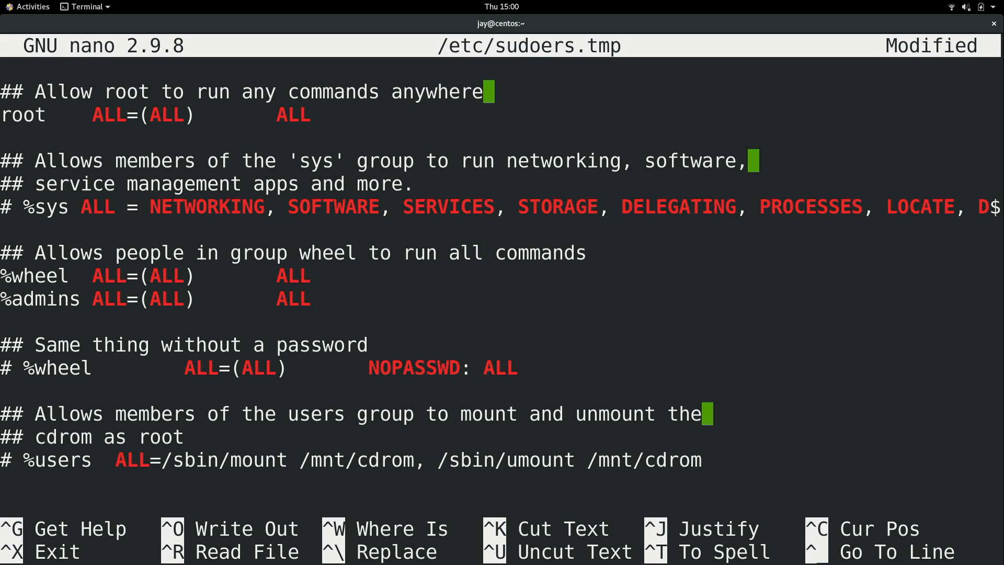
key("ctrl+o")
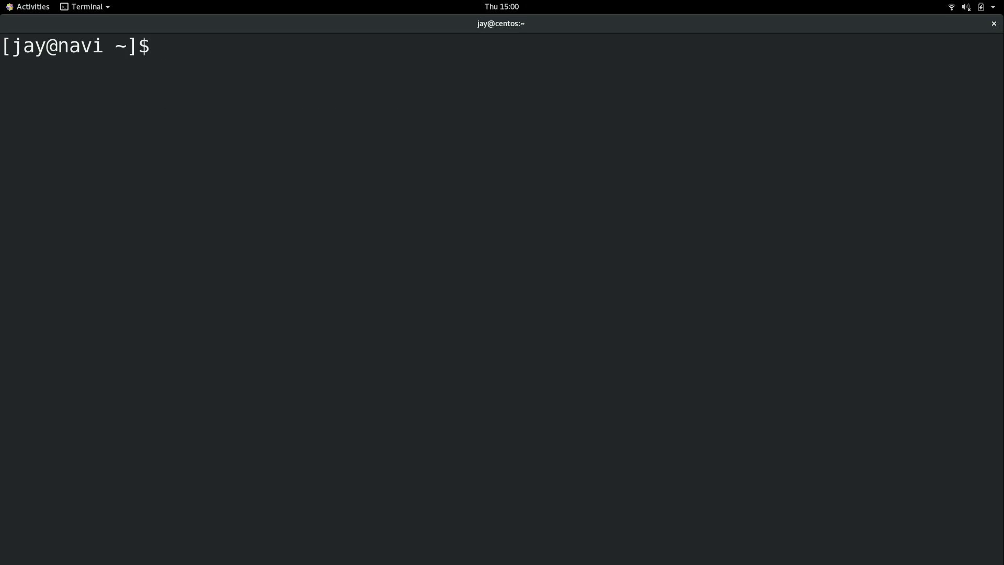
- Relaunch sudo EDITOR=nano visudo and scroll down to the 'Allow root to run any commands' section
type("sudo EDITOR=nano visudo")
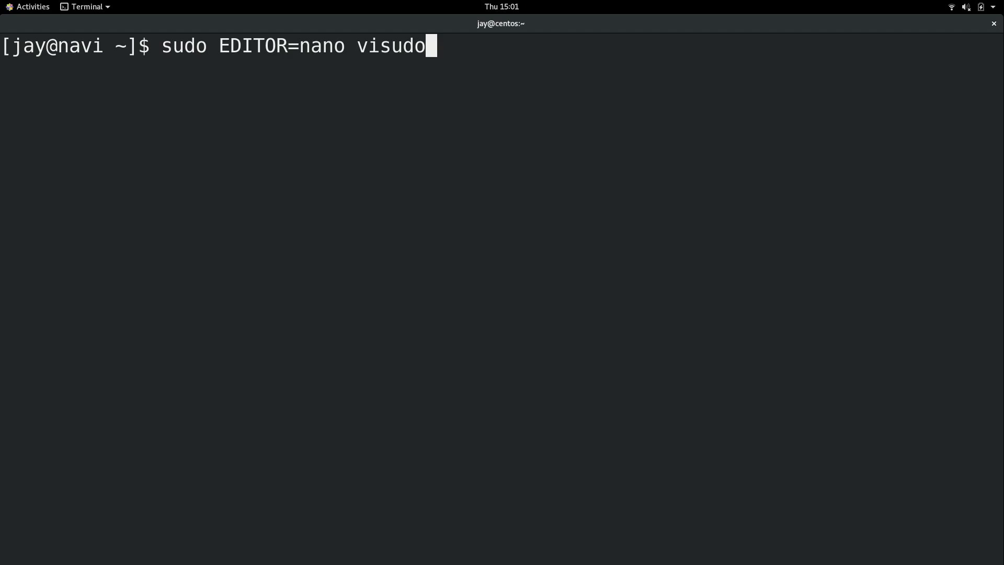
key("Return")
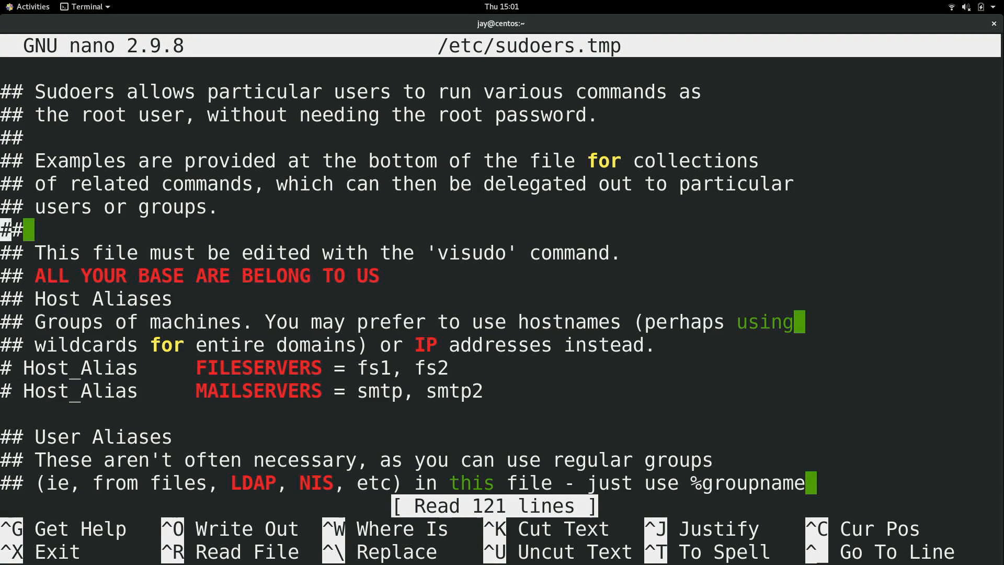
scroll("down", 3)
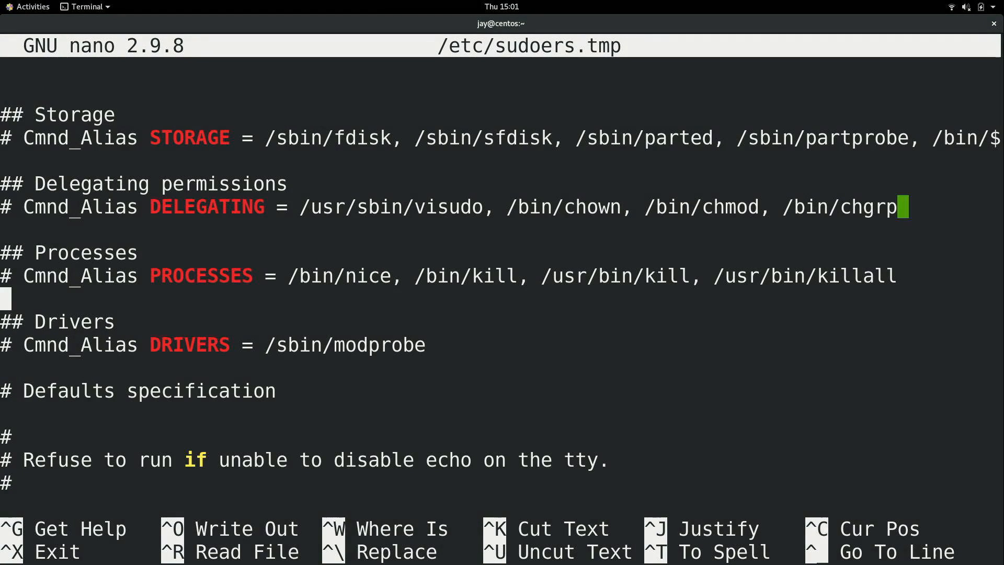
scroll("down", 3)
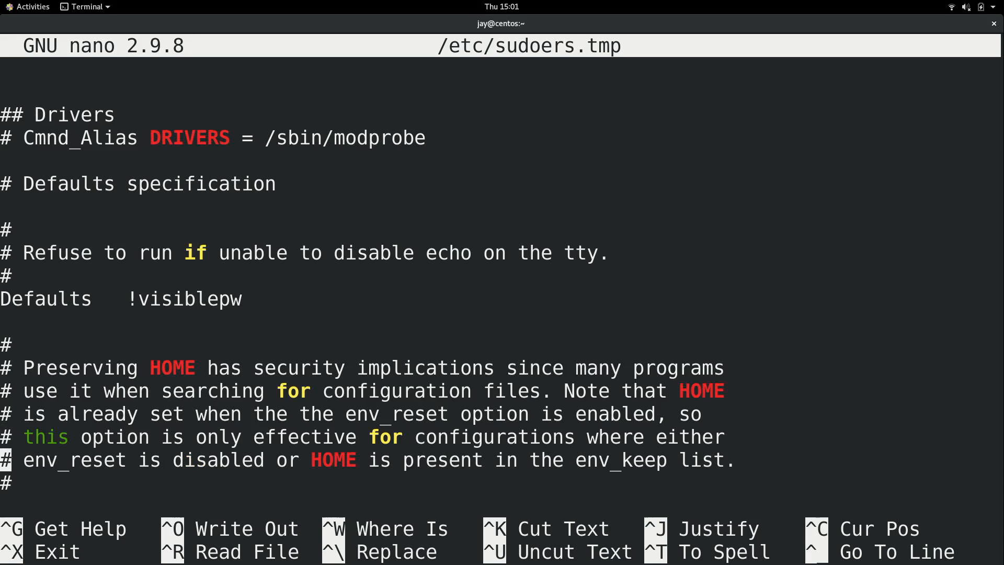
scroll("down", 3)
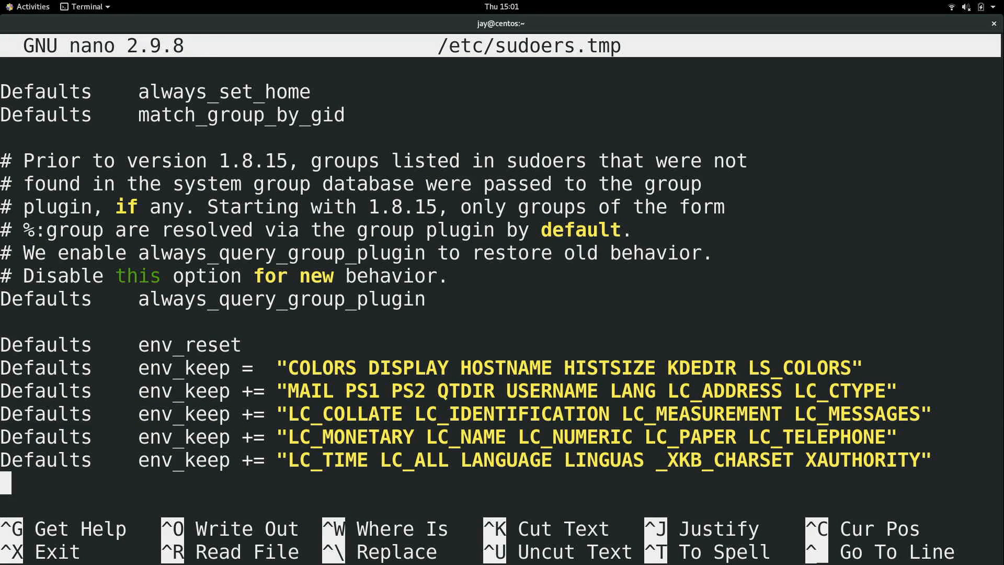
scroll("down", 3)
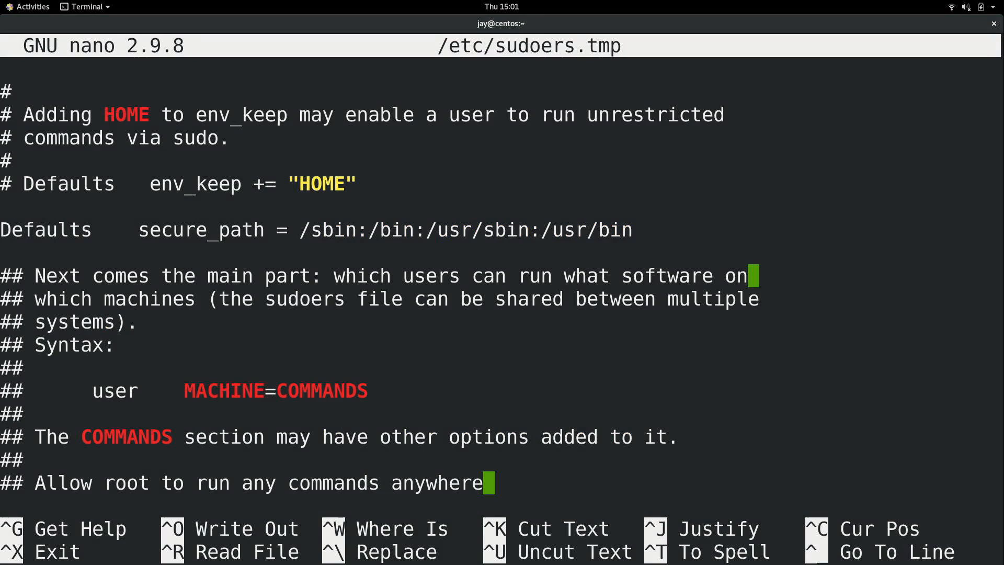
scroll("down", 3)
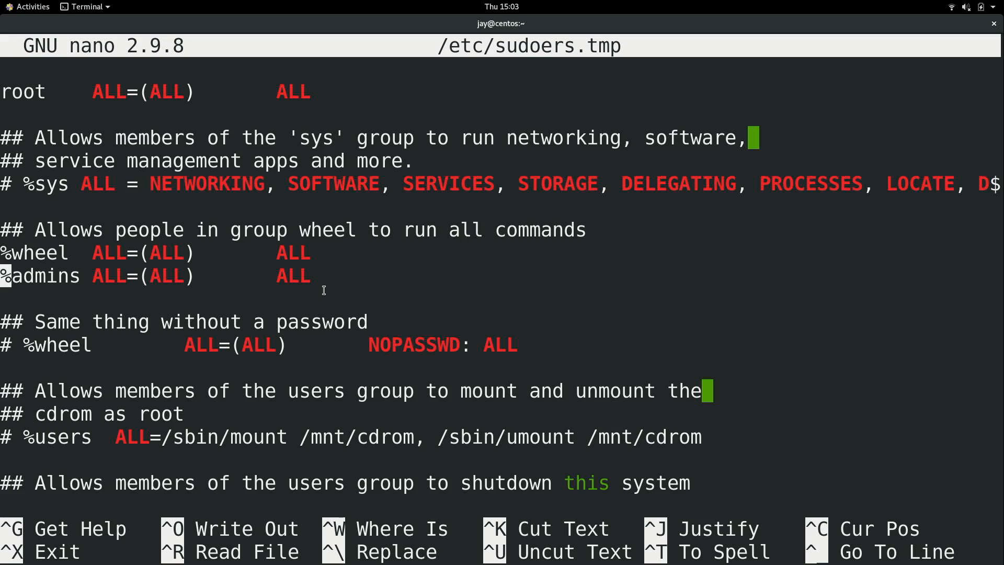
mouse_move(96, 275)
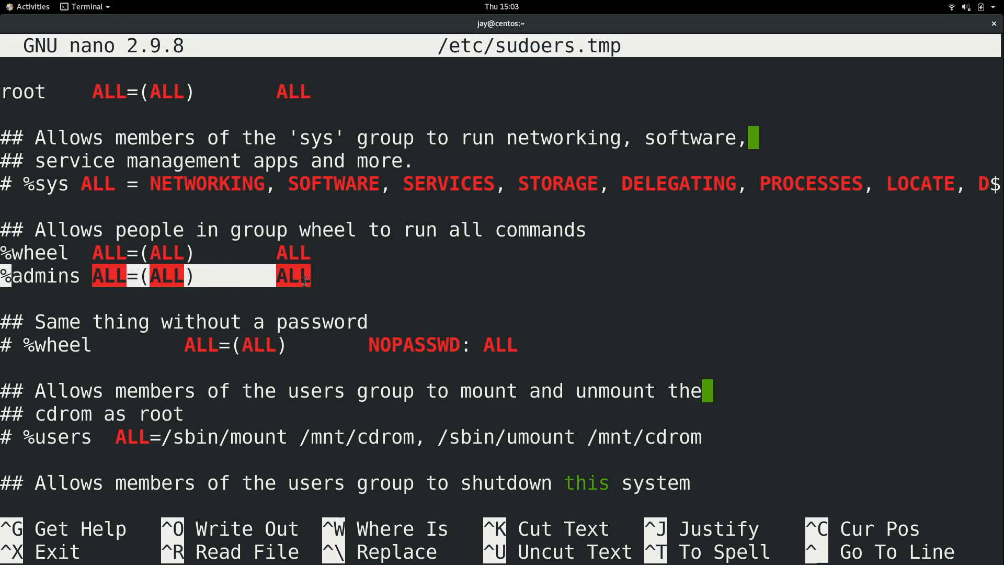
mouse_move(375, 282)
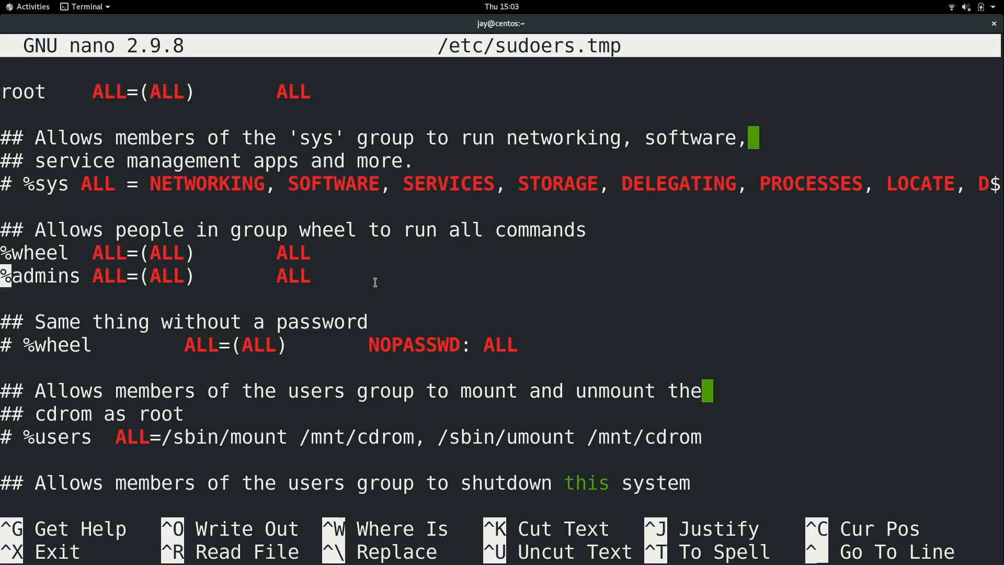
mouse_move(106, 262)
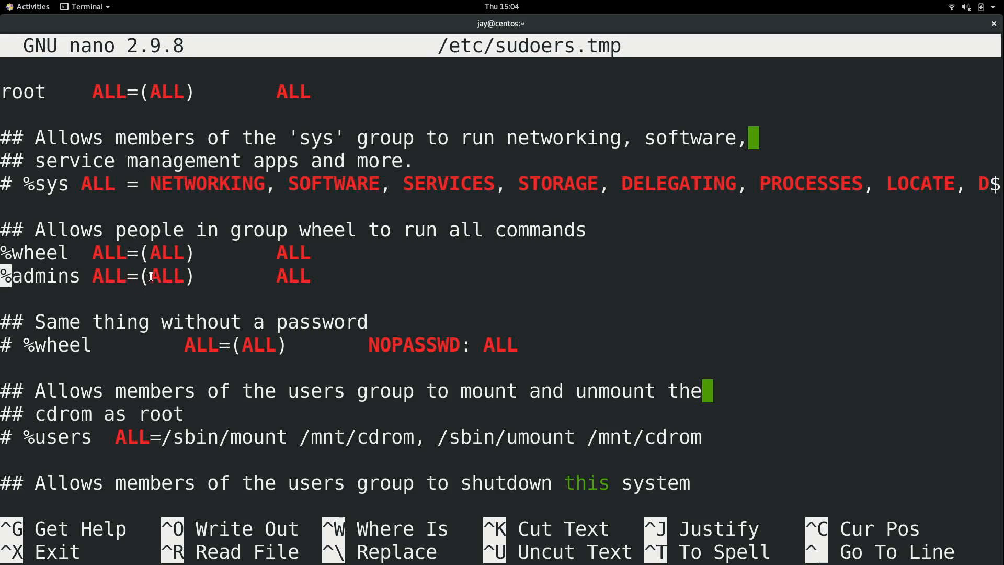
- Select the trailing ALL at the end of the %admins ALL=(ALL) ALL rule
double_click(166, 275)
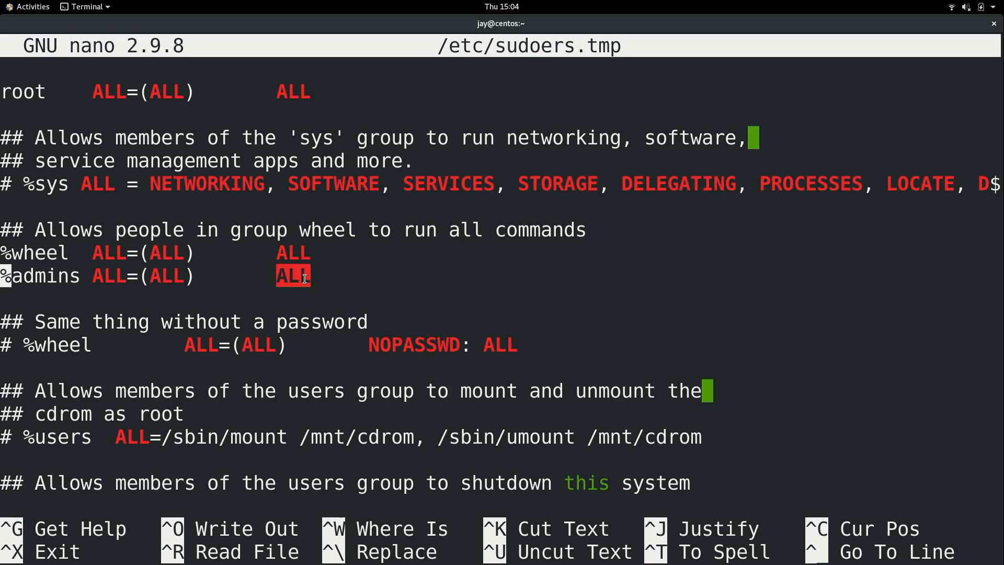
mouse_move(329, 275)
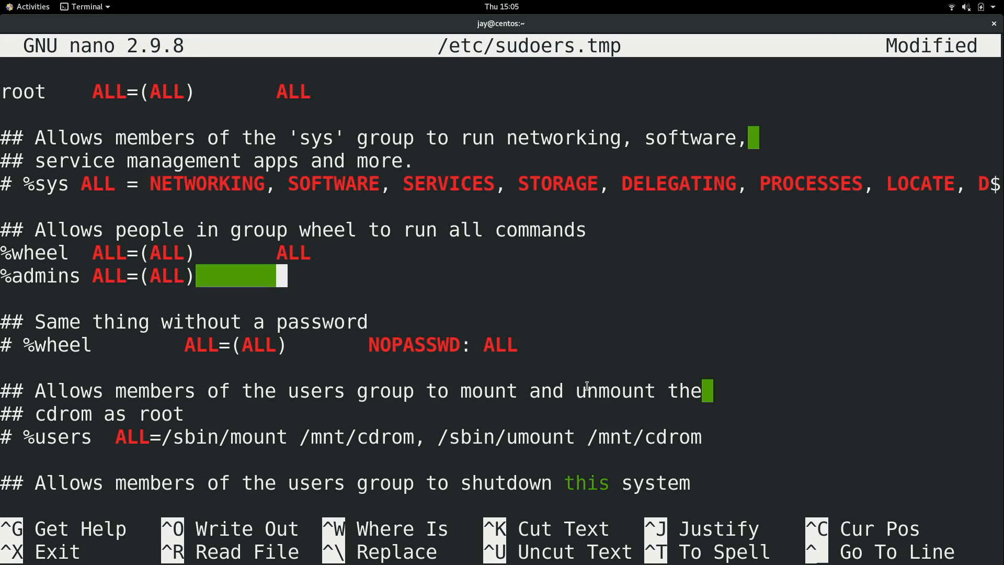
- Type ls as the %admins command in place of the removed ALL
type("ls")
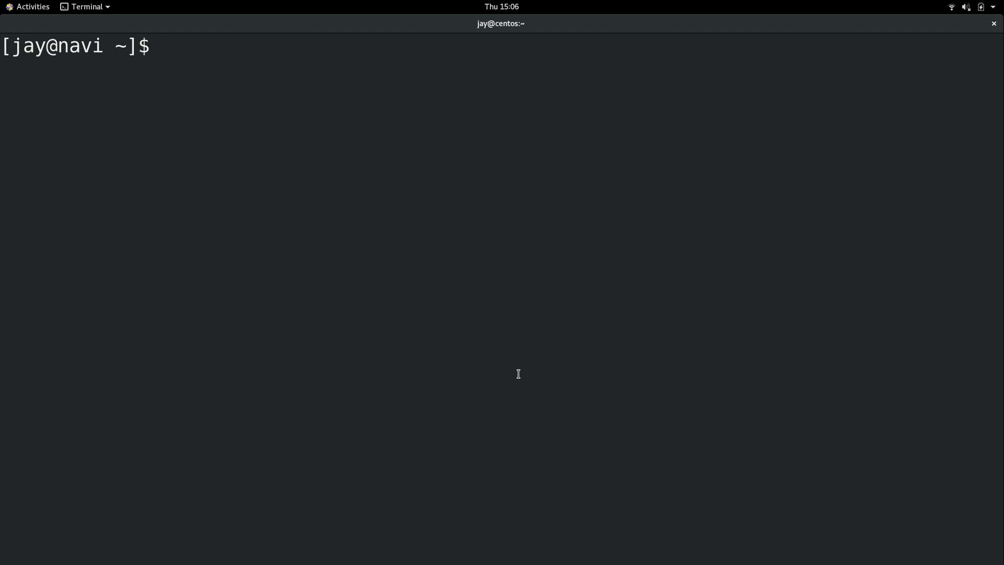
- Type ls and double-click along the output line to select the /usr/bin/ls path
type("l")
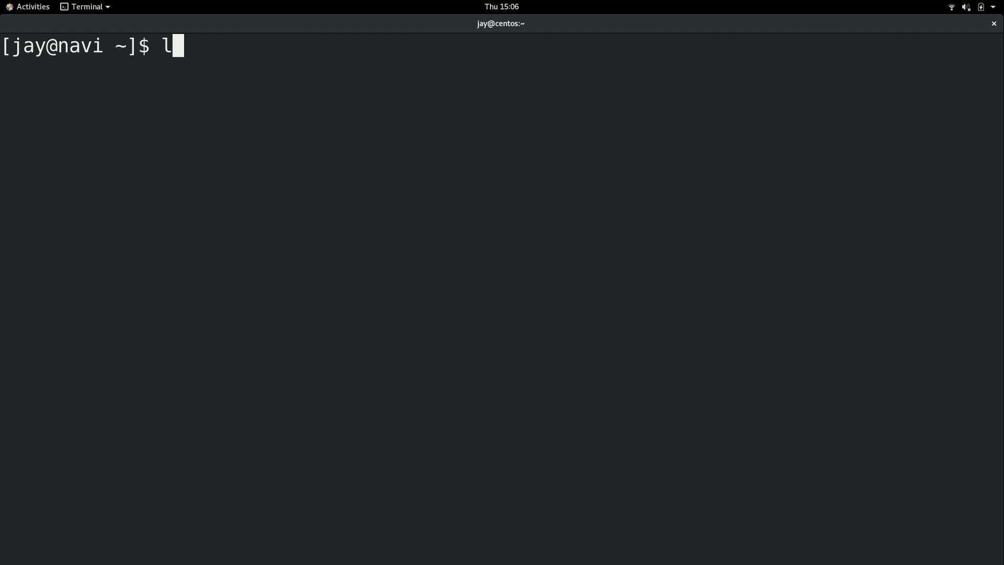
type("s")
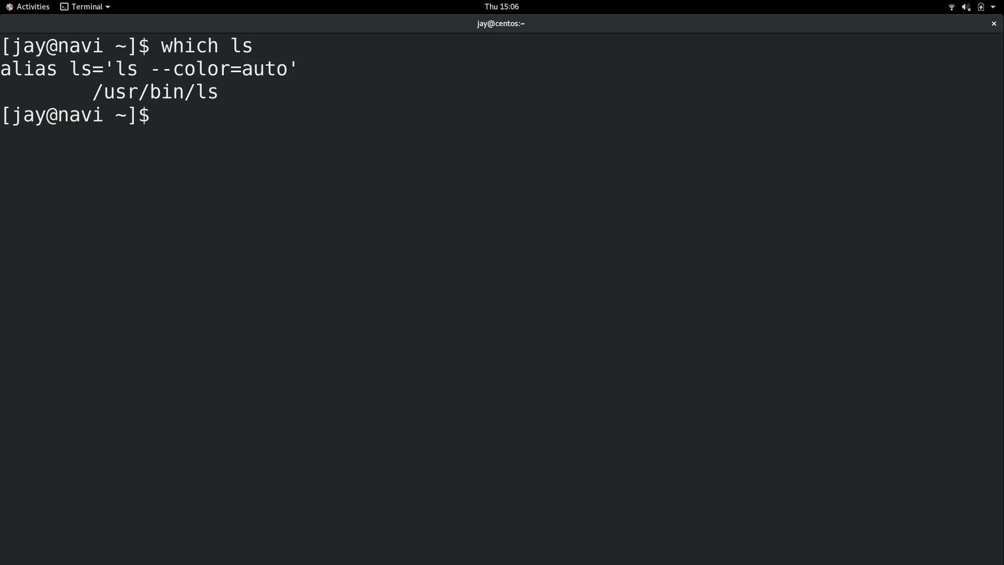
double_click(121, 91)
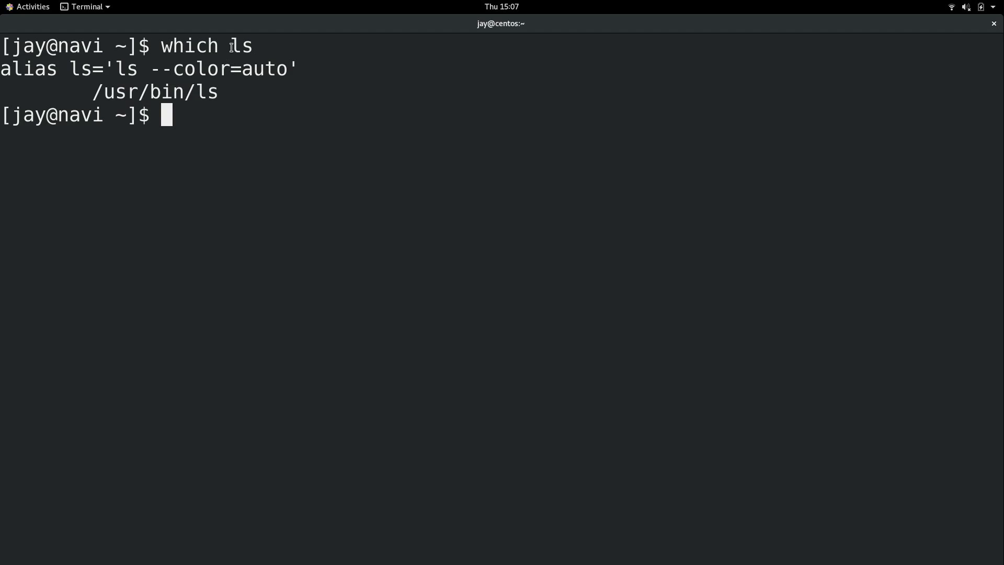
double_click(153, 91)
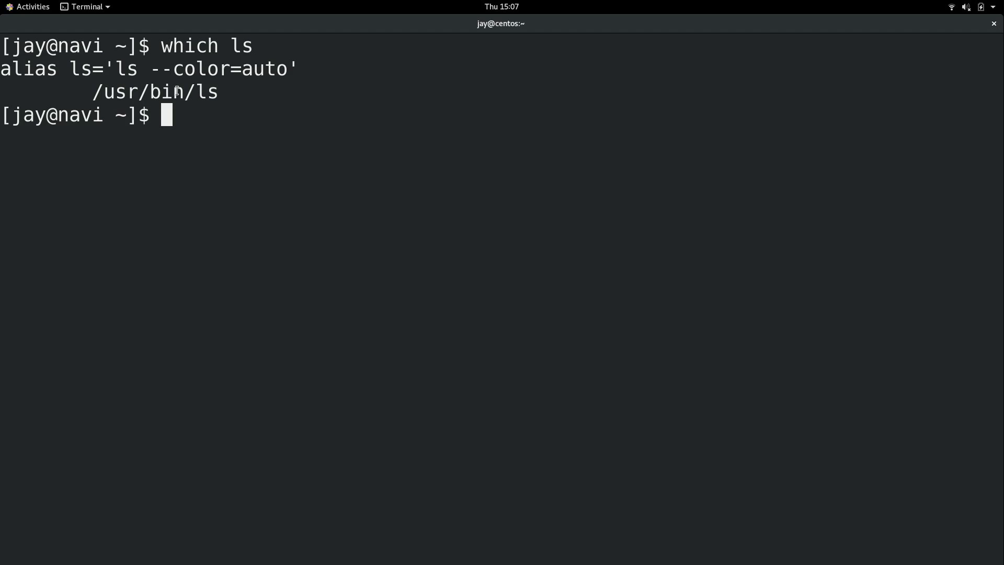
double_click(154, 91)
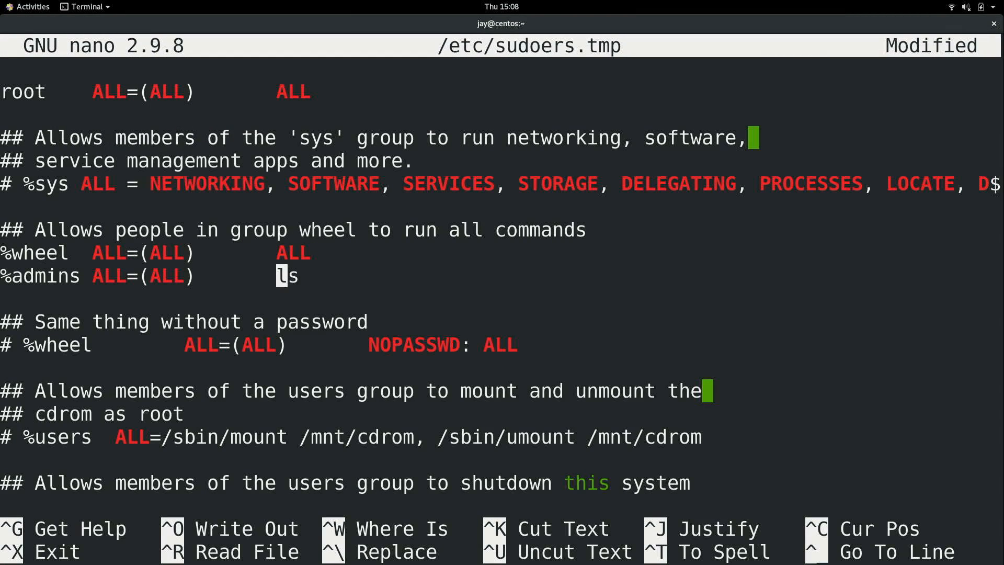
- Insert /usr/bin/ before ls and delete (ALL), making the rule %admins ALL=/usr/bin/ls
type("/usr/b")
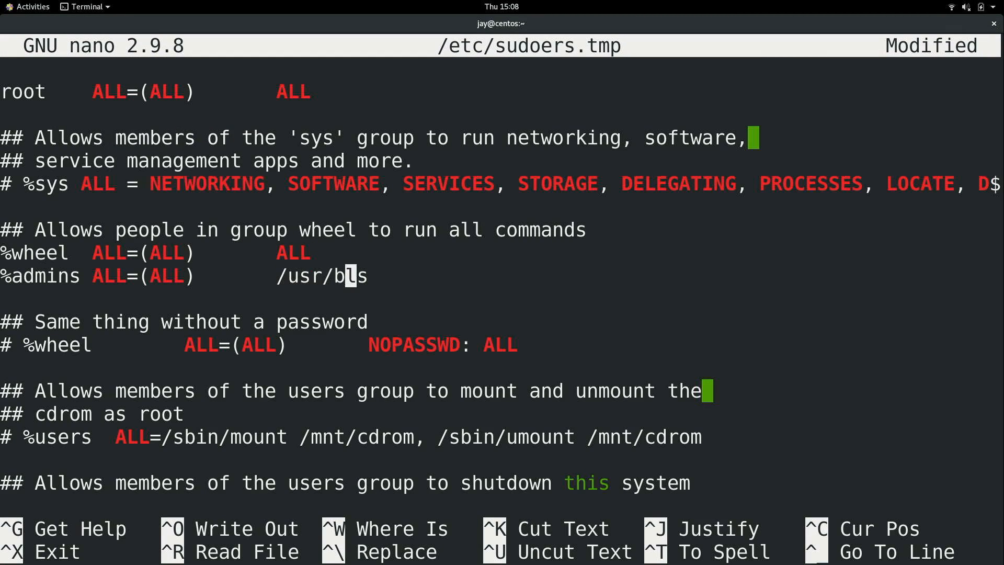
type("in/")
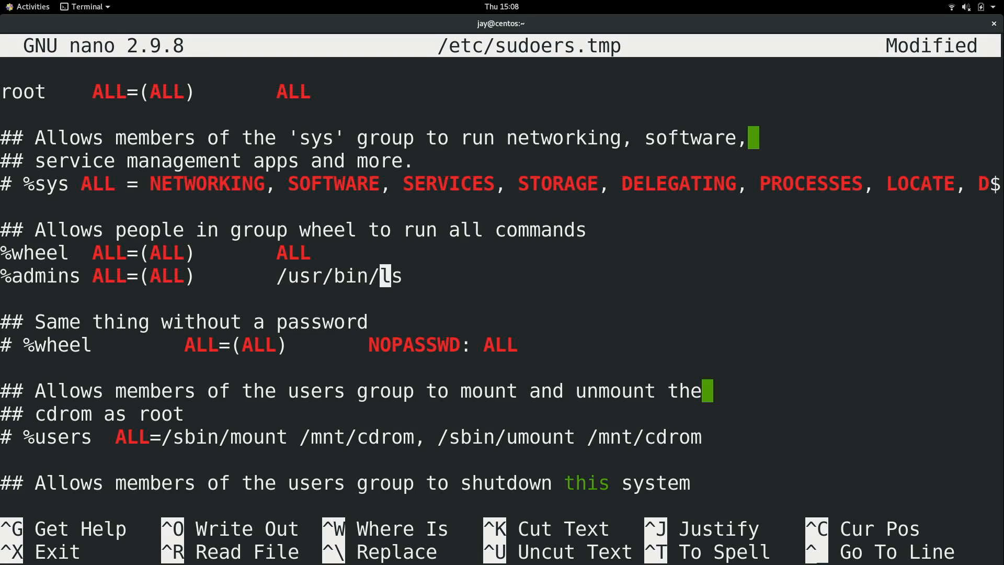
mouse_move(598, 329)
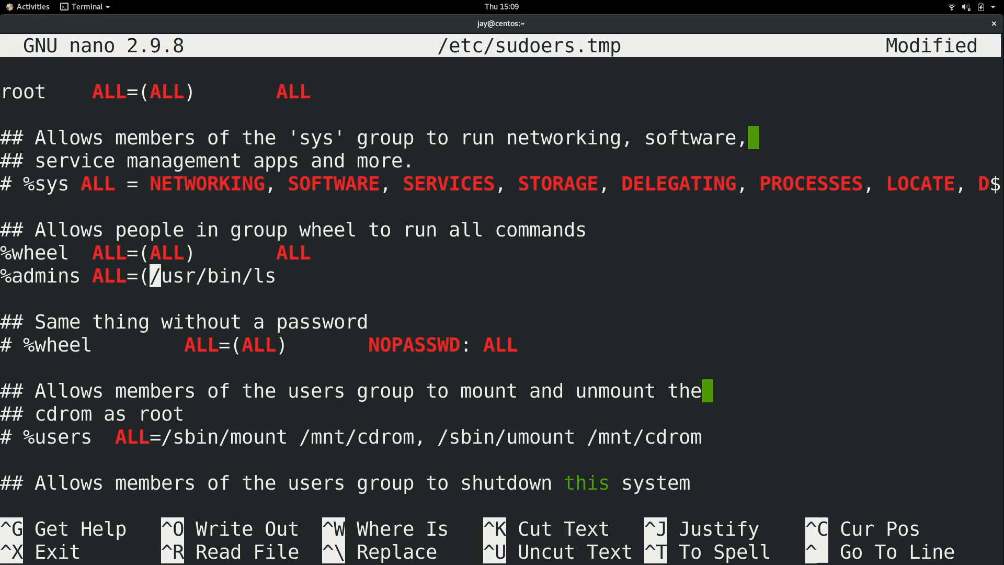
key("BackSpace")
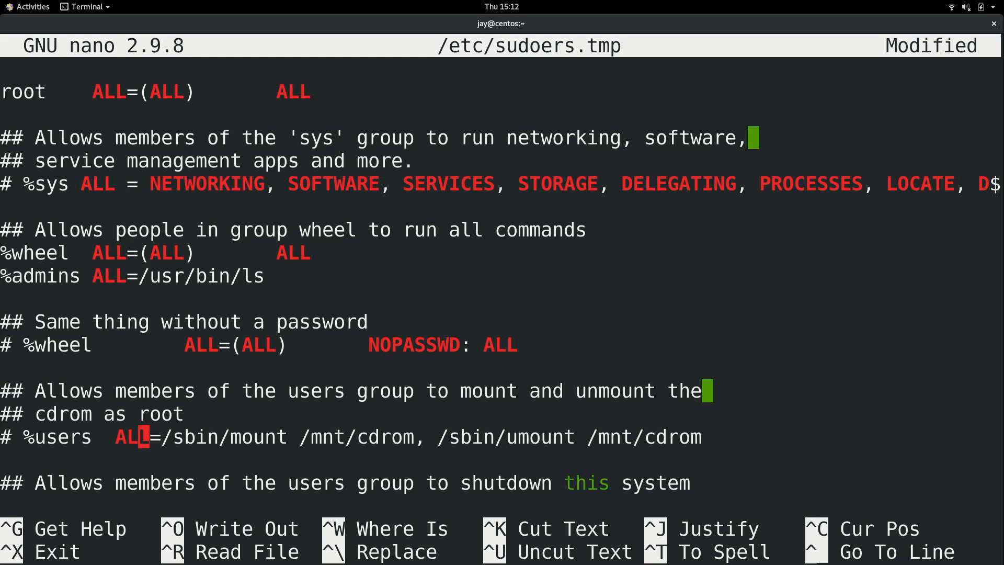
scroll("down", 3)
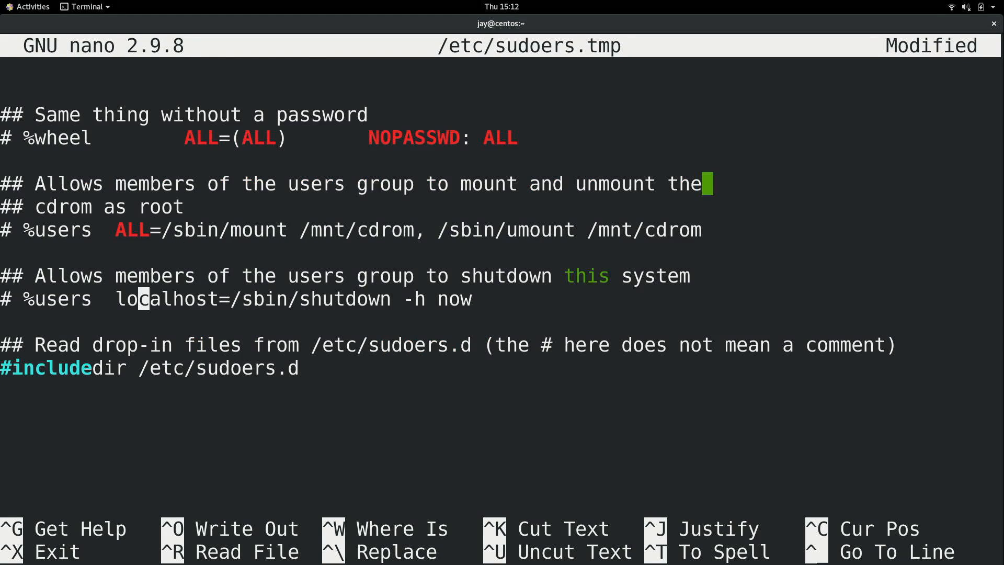
mouse_move(76, 305)
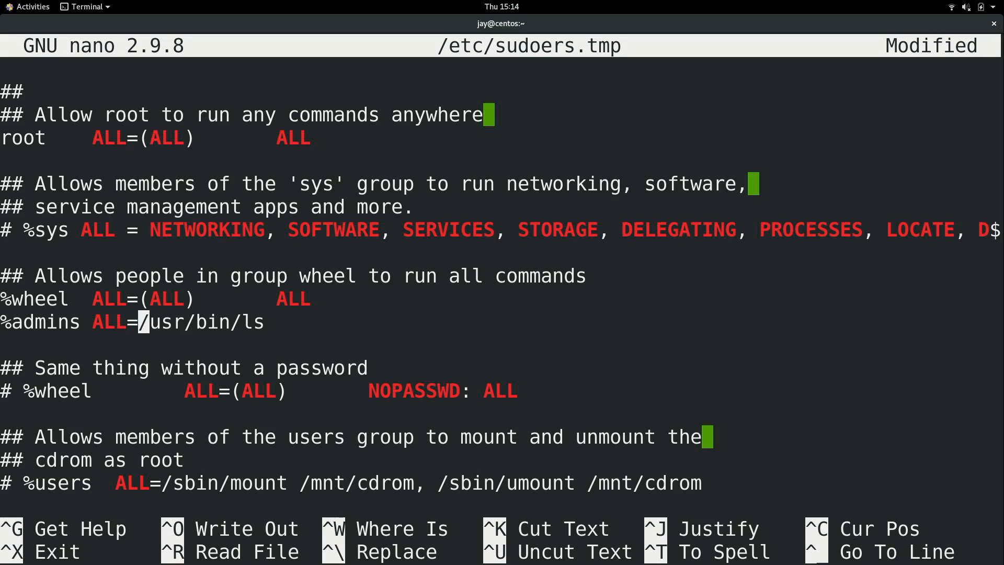
- Write the 121-line sudoers file with Ctrl+O, then Ctrl+X
key("ctrl+o")
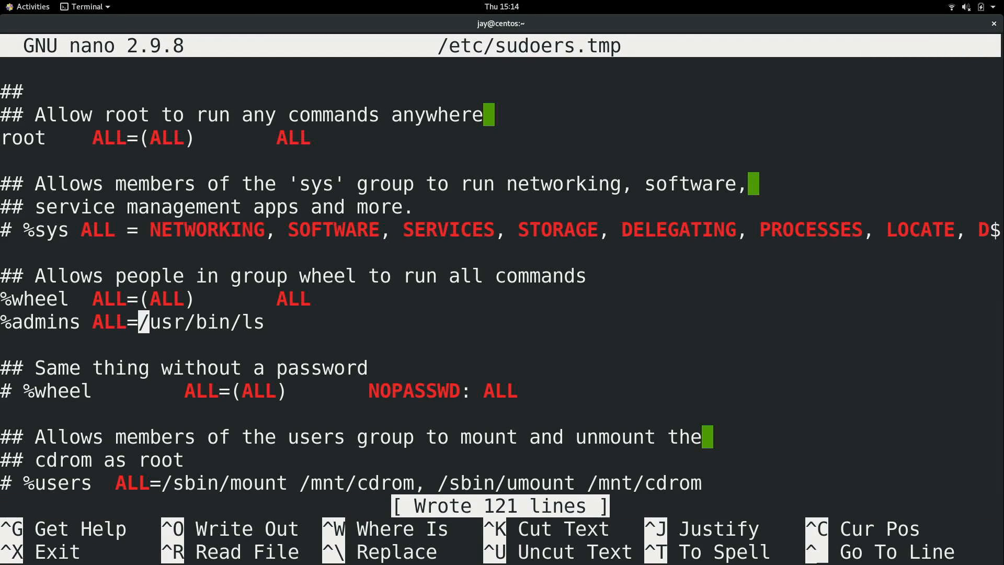
key("ctrl+x")
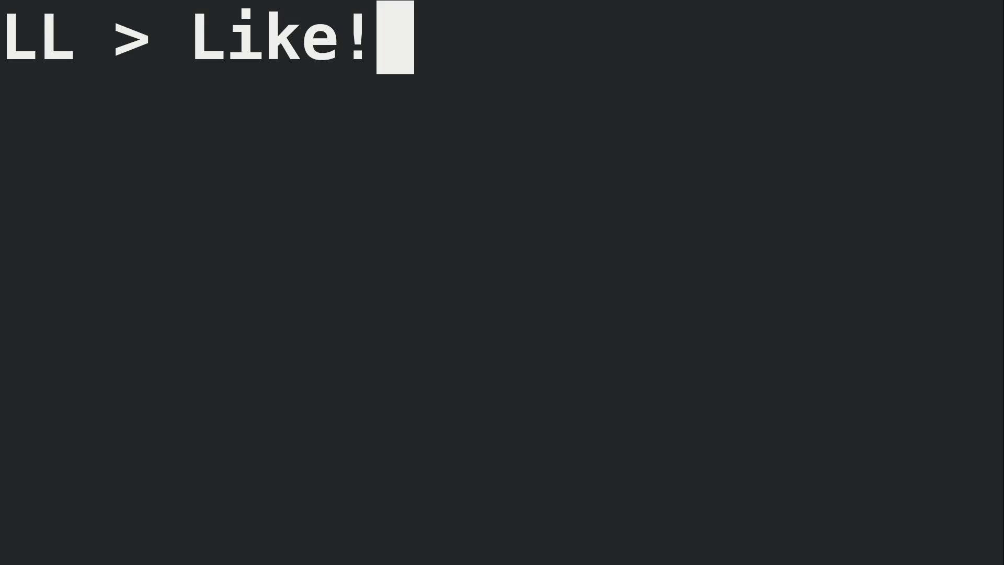
- Change the closing screen's message from 'Like!' to 'Subscribe!'
type("Subscribe!")
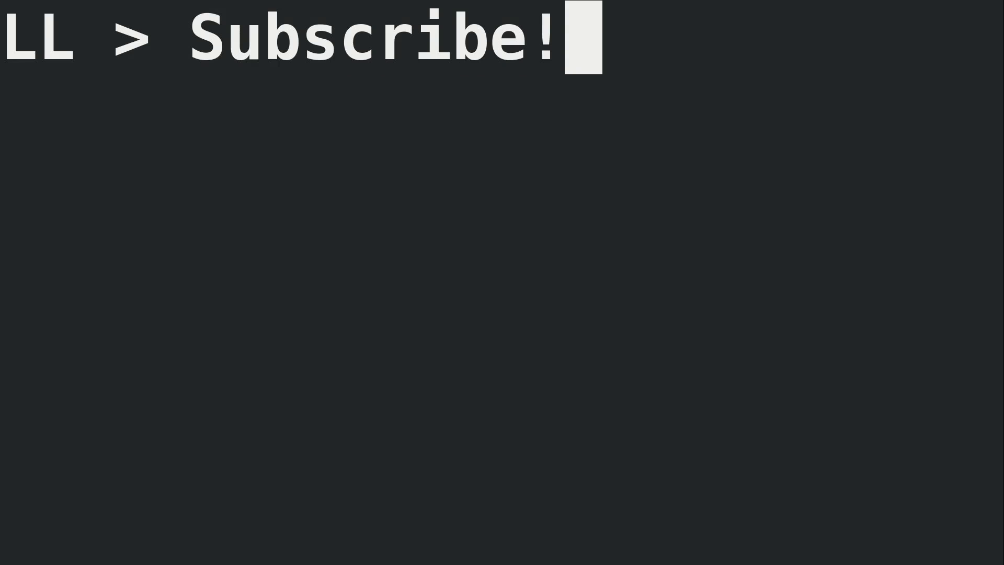